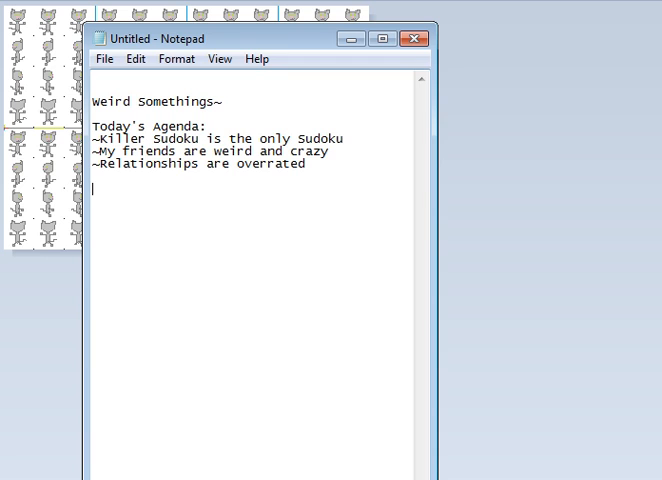
Step: Add a second 'Today's Agenda' heading with its first item ~Cats
type("To")
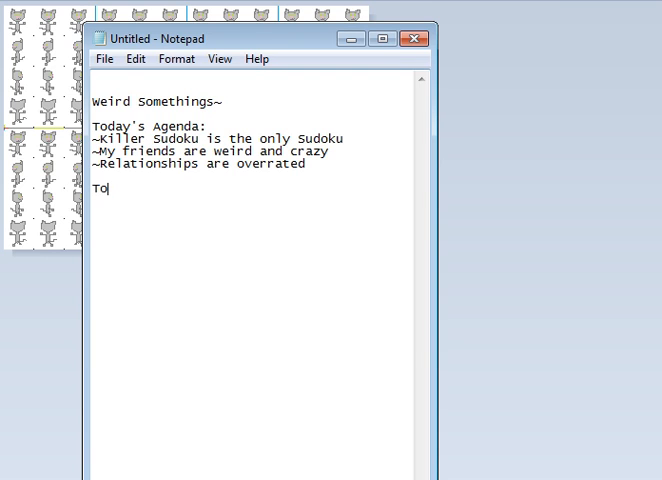
type("day T")
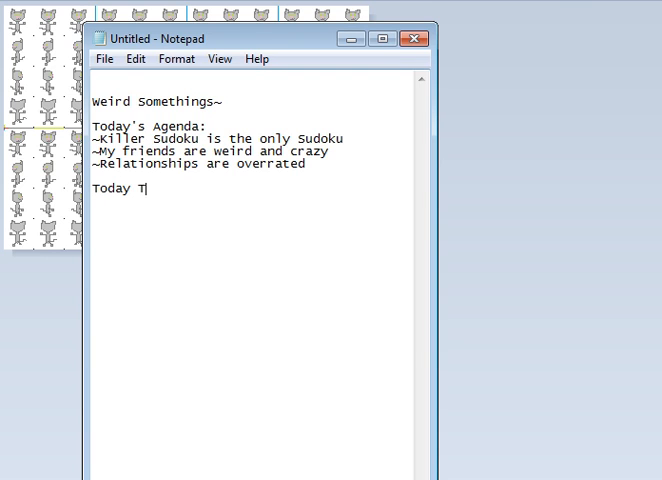
type("oday's A")
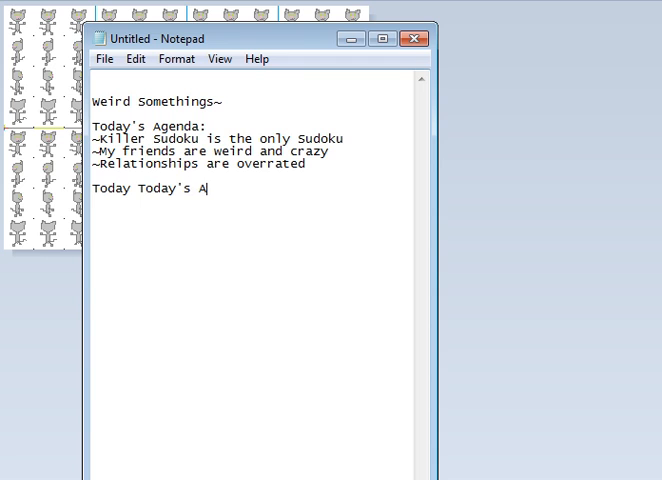
type("genda")
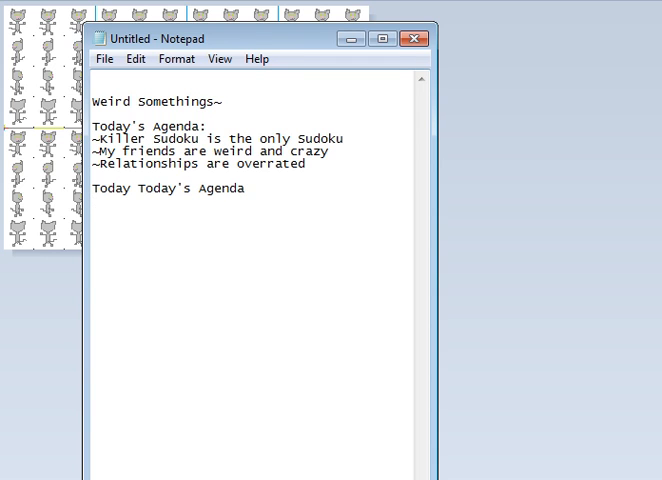
type("~")
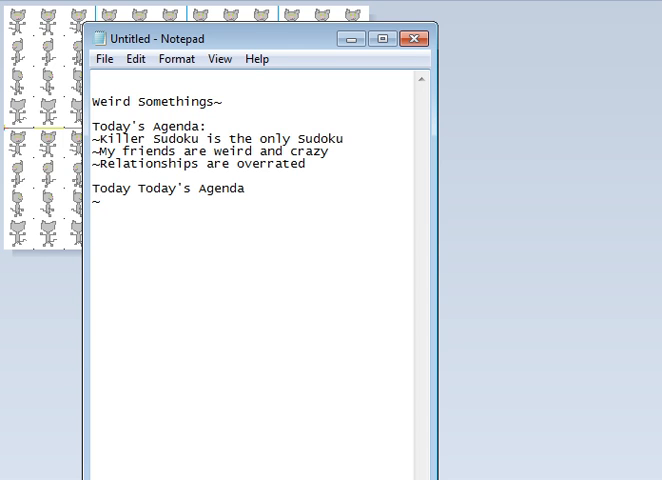
type("Cats.")
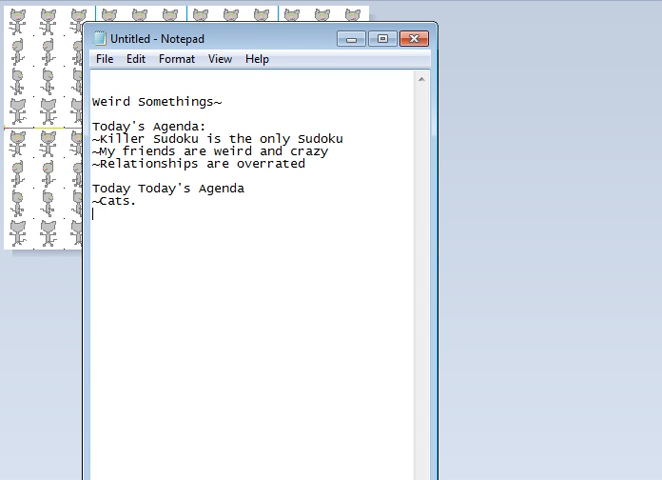
Step: Add the remaining agenda items ~Sprites and ~RPGMaker!
type("~S")
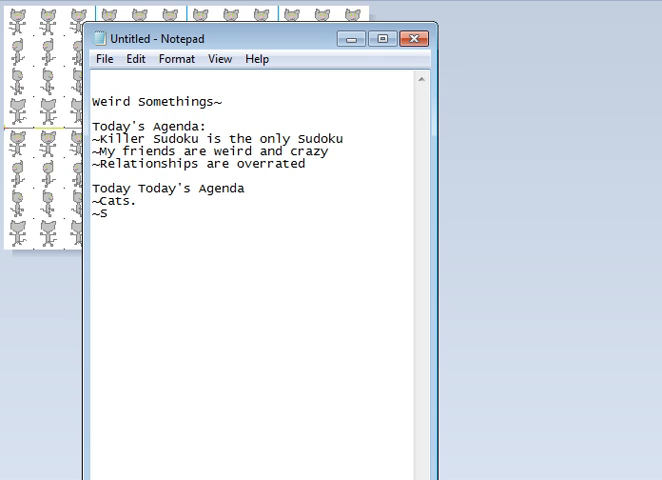
type("prites")
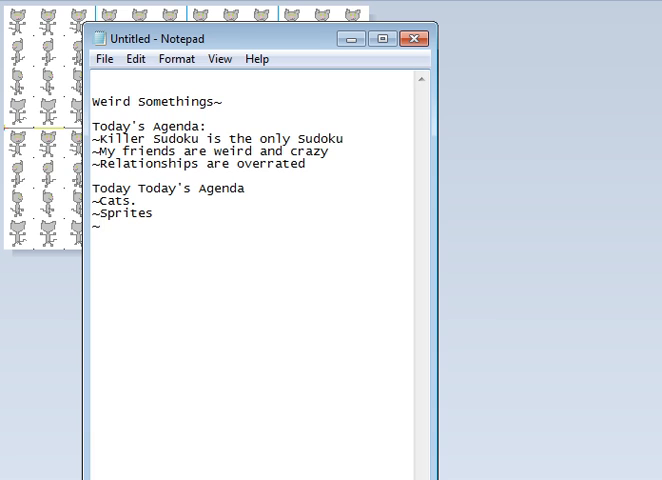
type("RPGMA")
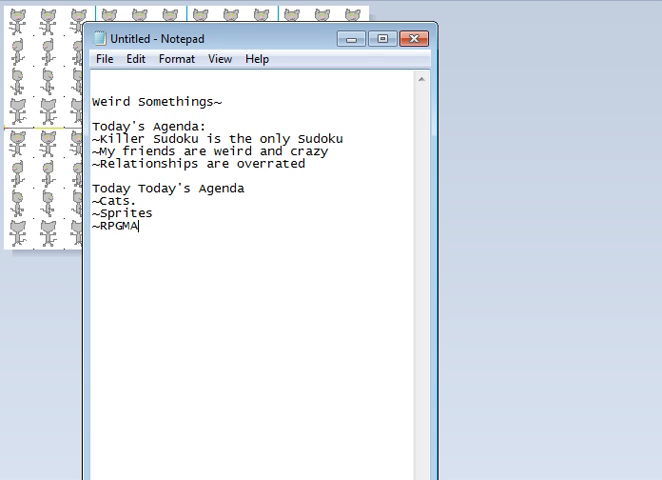
type("ke")
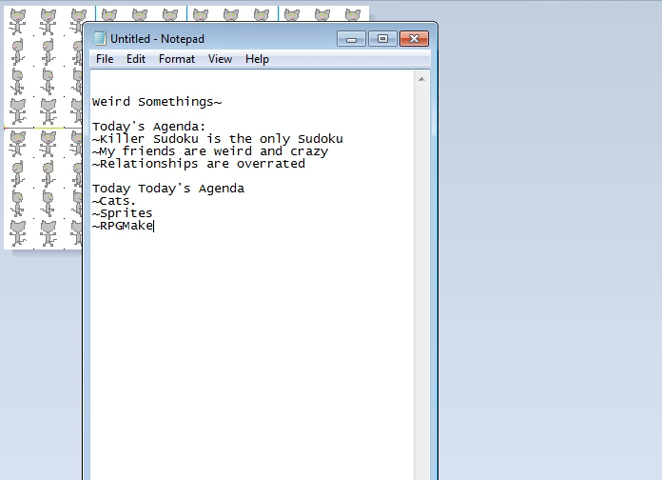
type("r!")
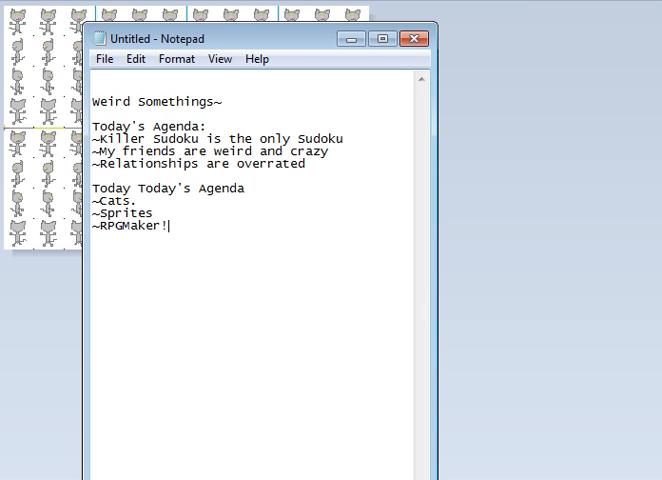
mouse_move(304, 228)
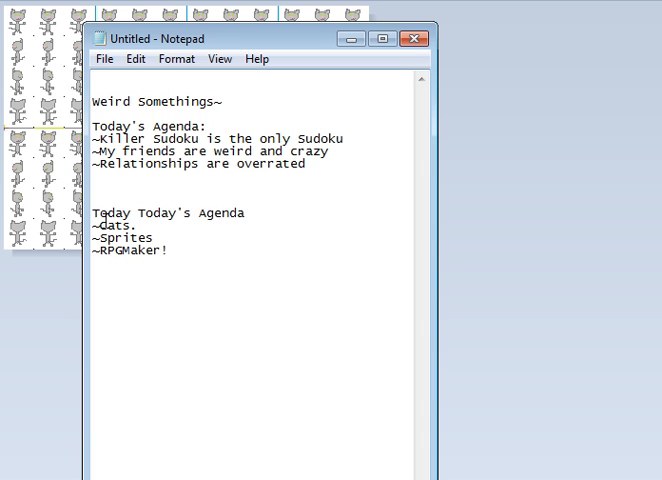
Step: Select the new agenda's lines to check spacing, then clear the selection
left_click_drag(92, 212, 170, 250)
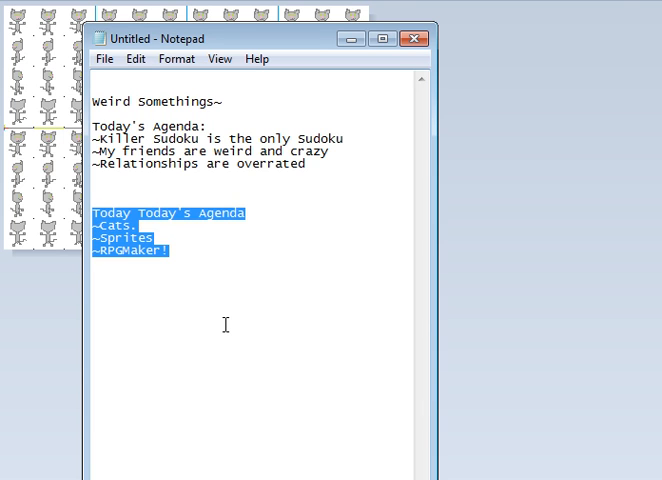
mouse_move(216, 276)
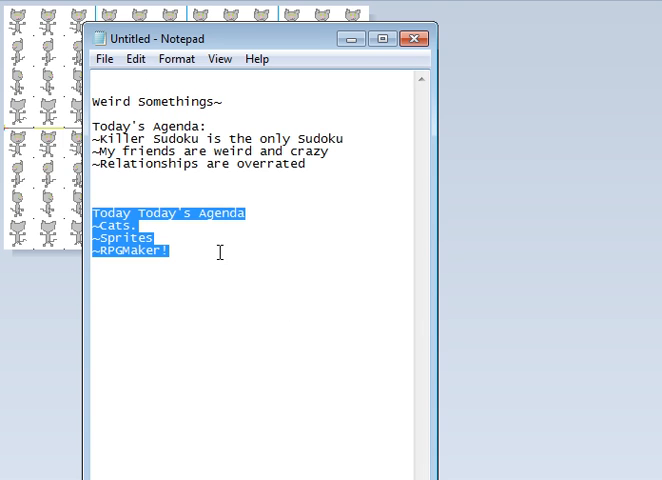
mouse_move(270, 176)
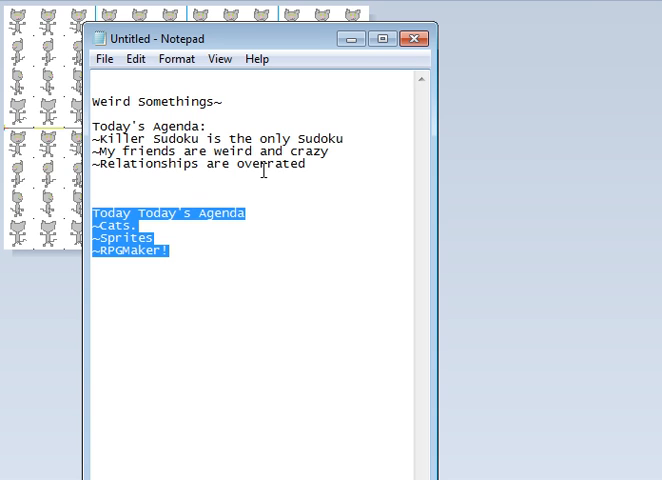
mouse_move(236, 304)
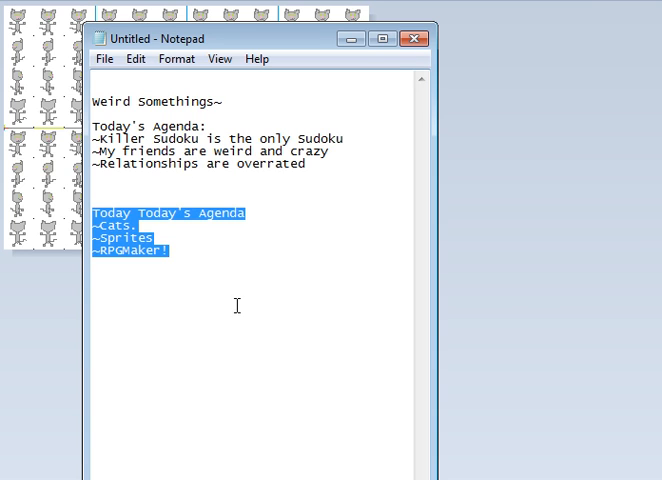
mouse_move(308, 382)
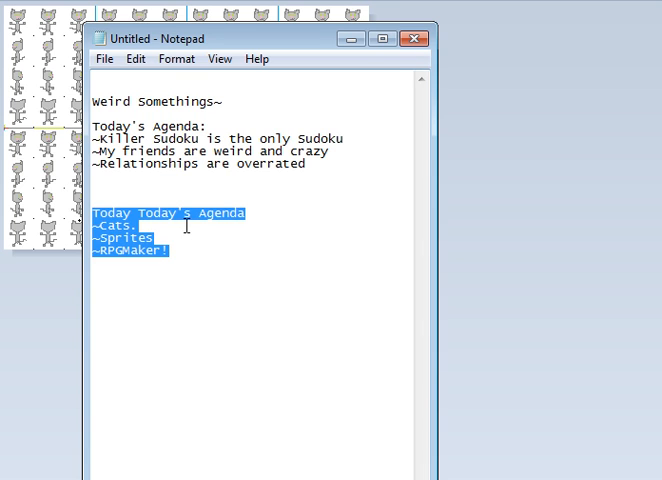
left_click(206, 294)
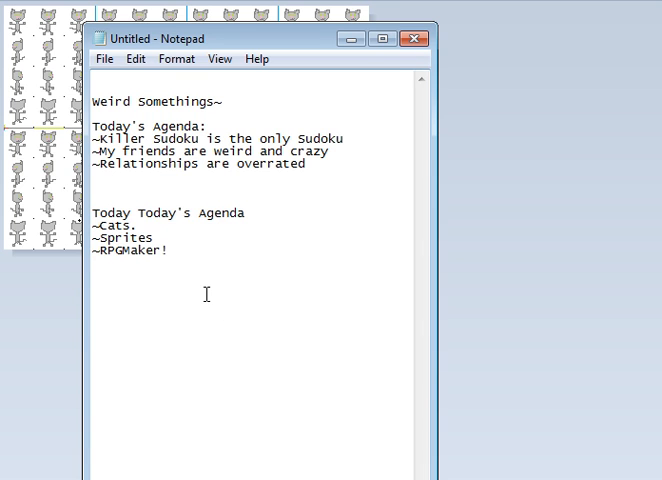
mouse_move(182, 80)
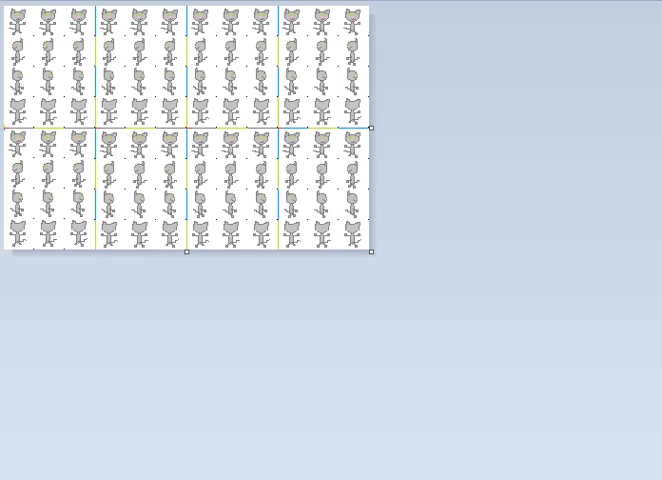
mouse_move(372, 320)
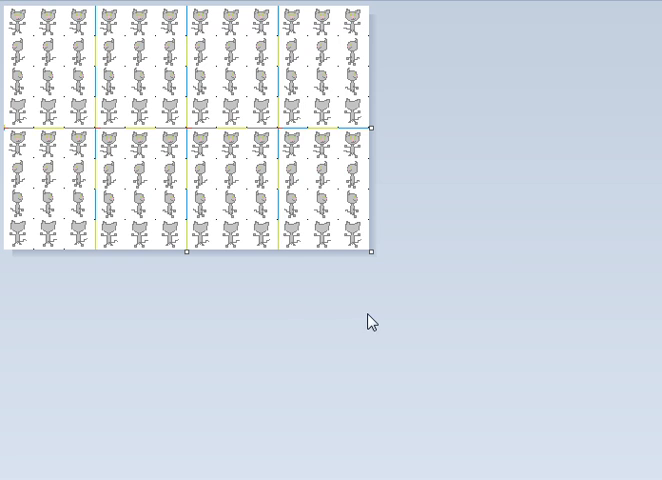
mouse_move(352, 320)
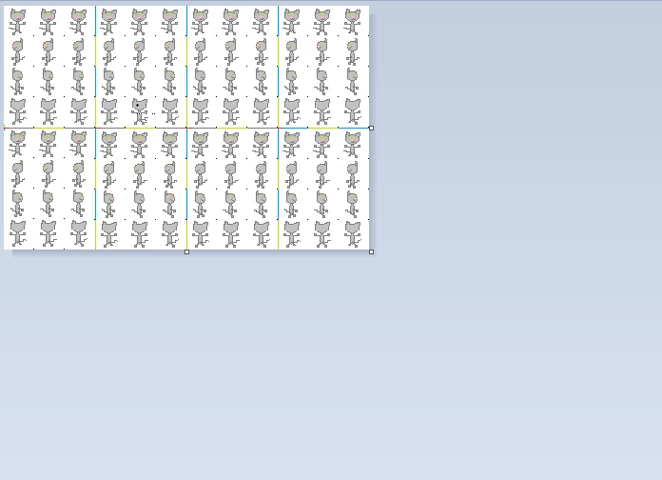
mouse_move(216, 270)
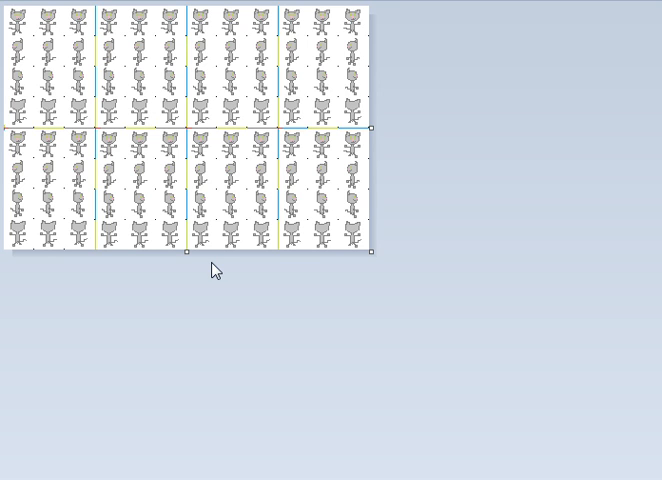
mouse_move(150, 96)
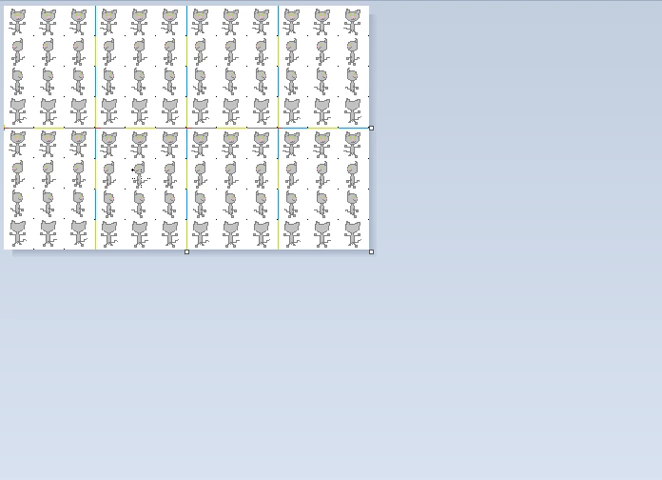
mouse_move(258, 352)
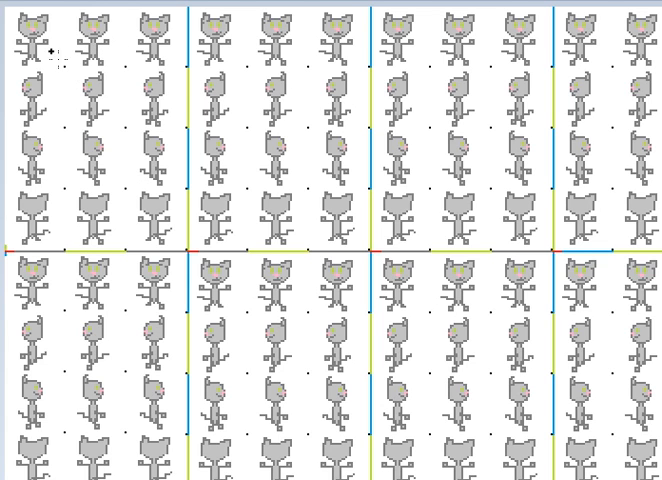
mouse_move(36, 24)
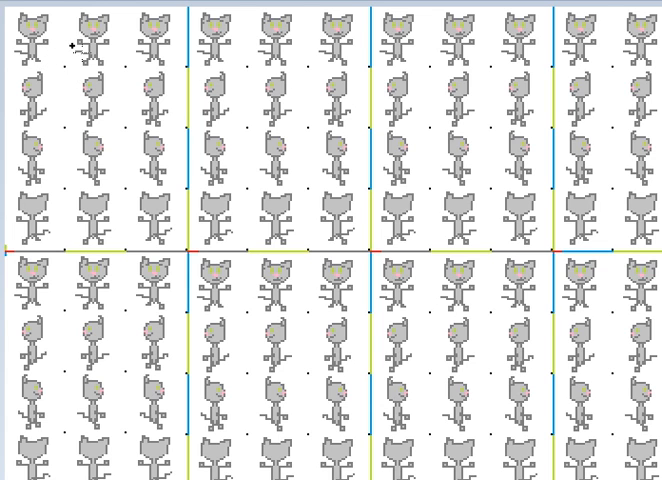
mouse_move(110, 84)
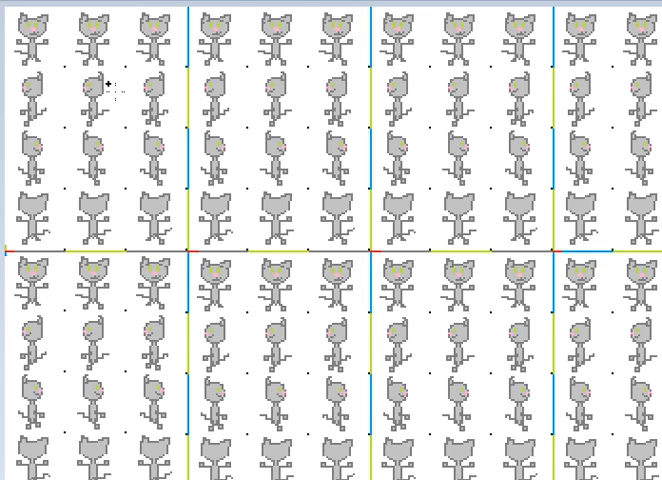
mouse_move(150, 20)
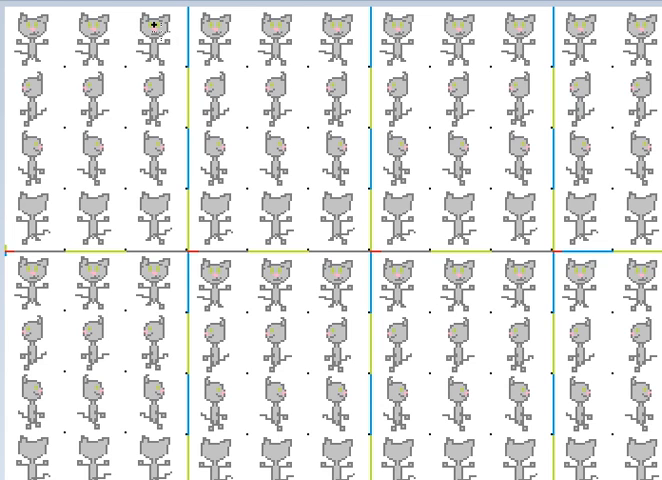
mouse_move(76, 24)
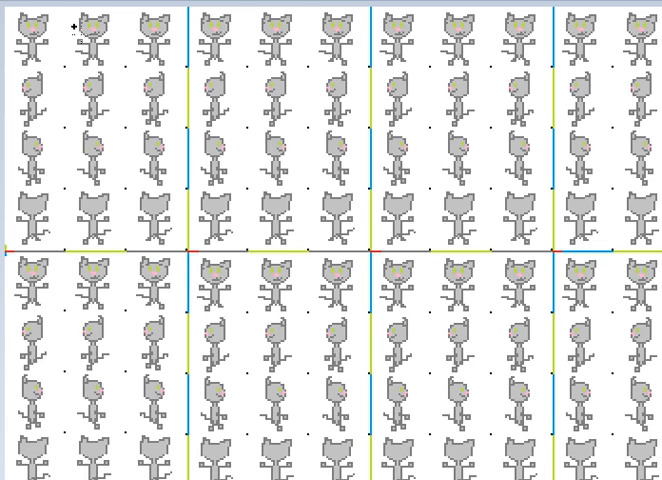
mouse_move(152, 120)
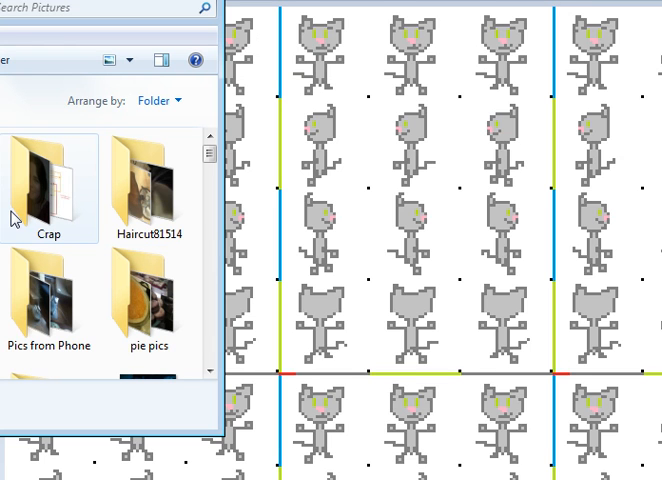
mouse_move(16, 218)
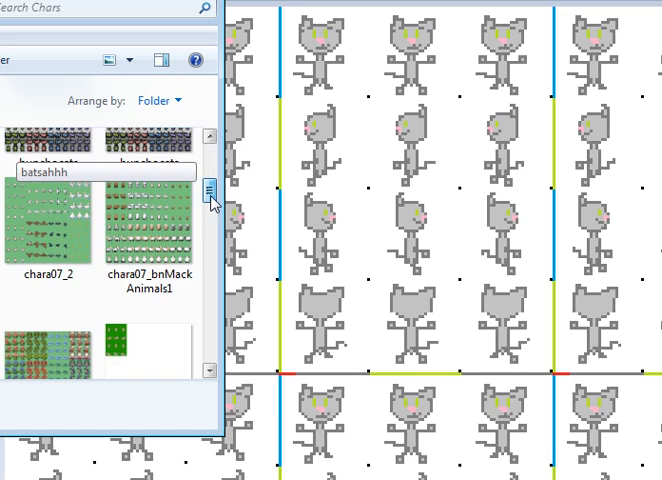
scroll("down", 3)
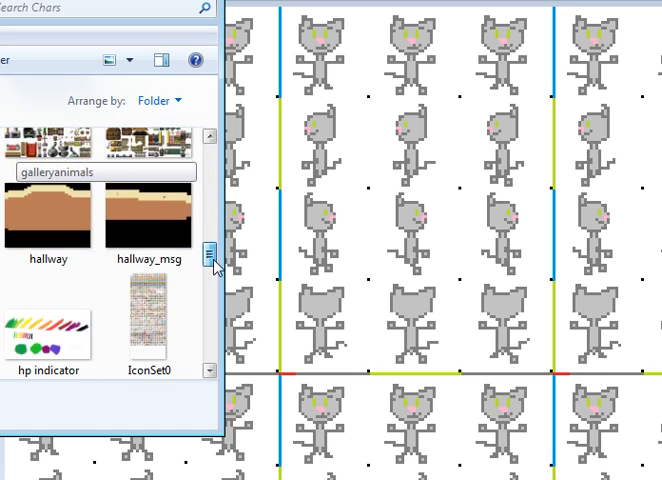
scroll("down", 3)
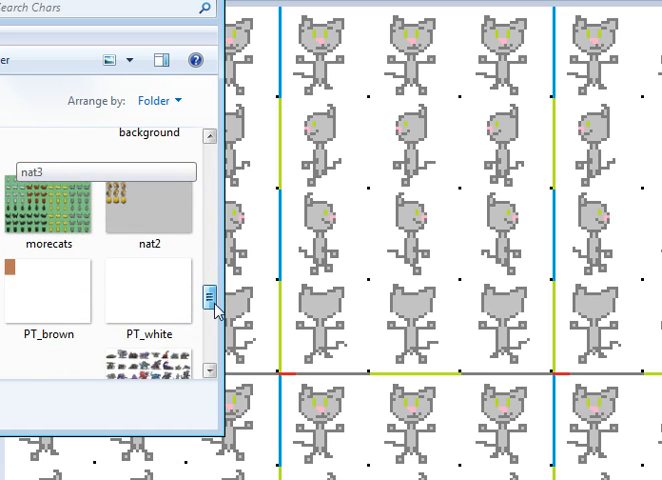
scroll("up", 3)
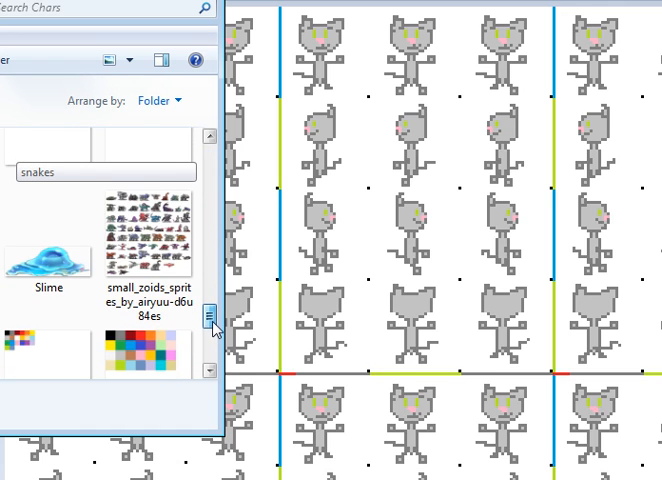
scroll("down", 3)
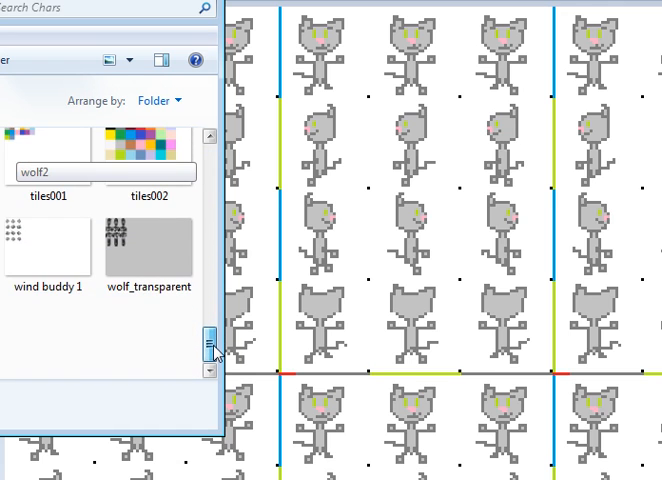
scroll("down", 3)
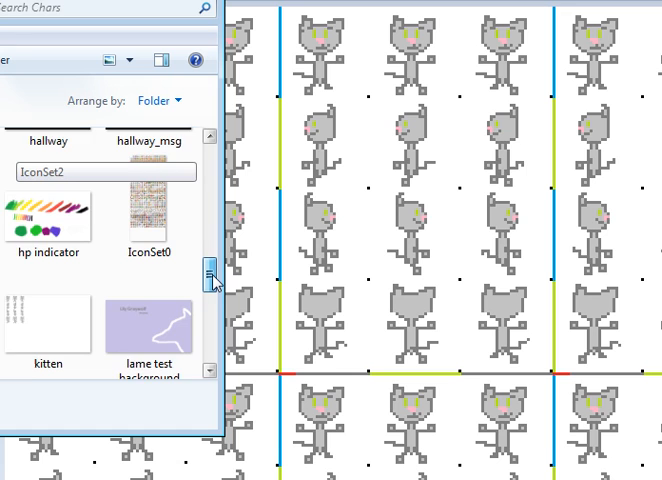
scroll("down", 3)
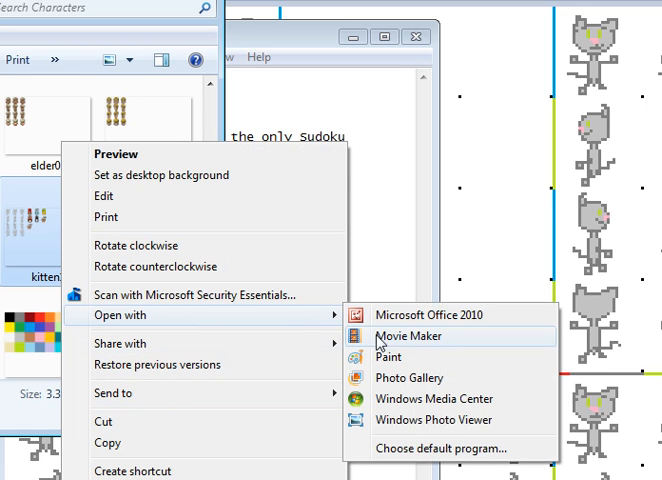
Step: Open the kitten character image from the sprite folder in Paint
left_click(408, 336)
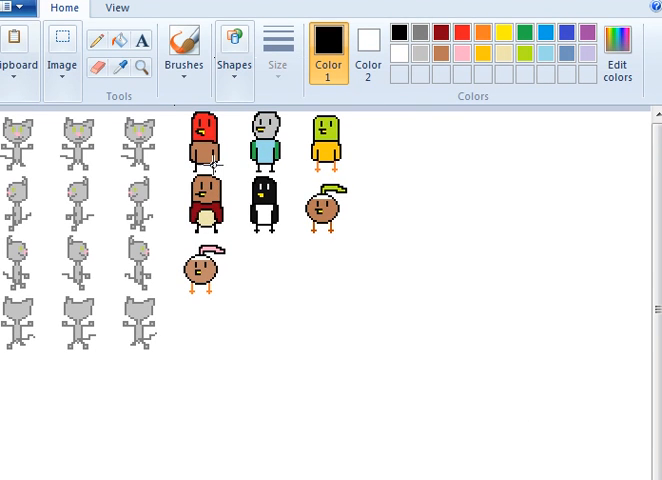
mouse_move(274, 290)
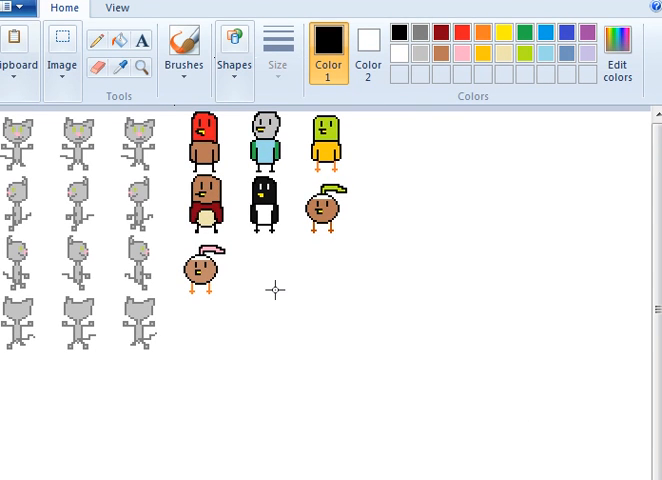
mouse_move(284, 216)
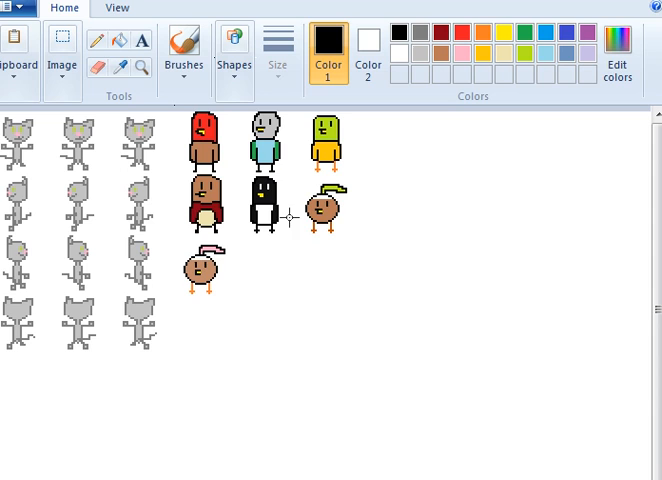
mouse_move(298, 182)
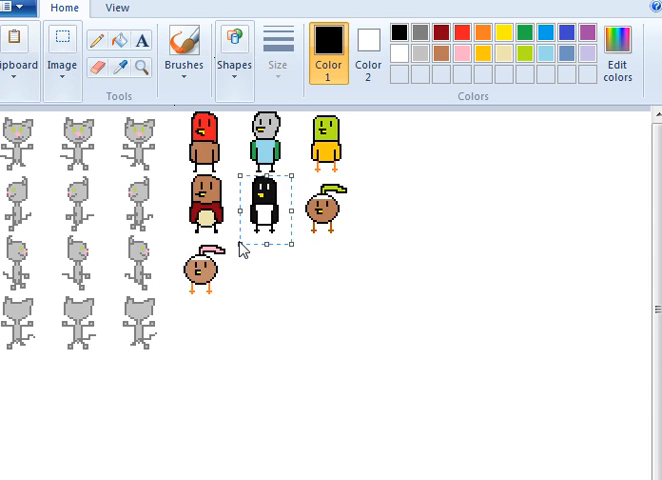
mouse_move(308, 324)
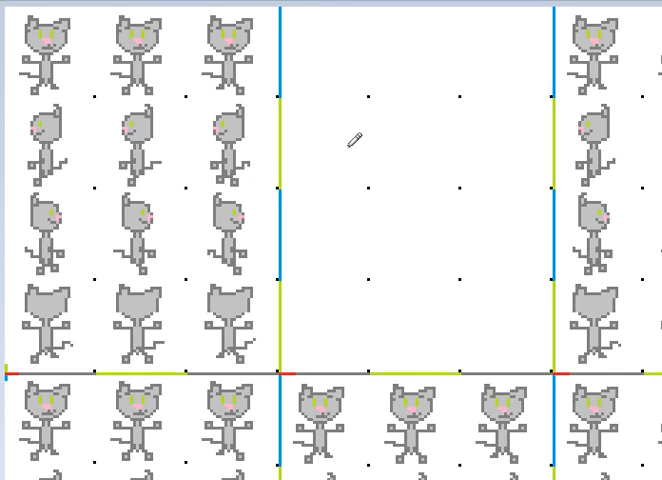
mouse_move(352, 140)
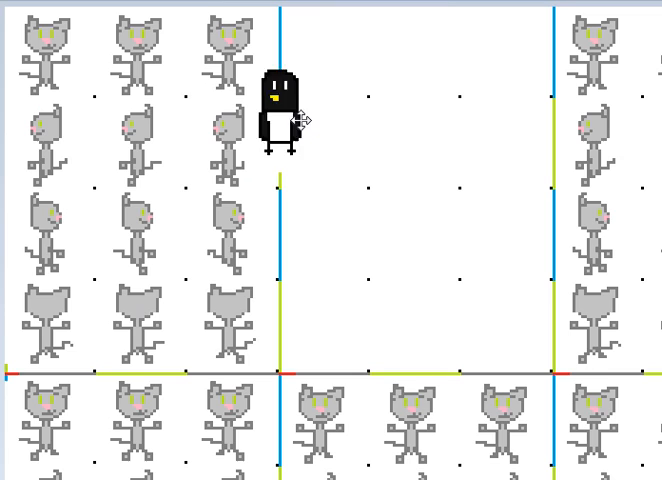
Step: Position the pasted penguin in the top row of the empty template block
left_click_drag(284, 112, 330, 56)
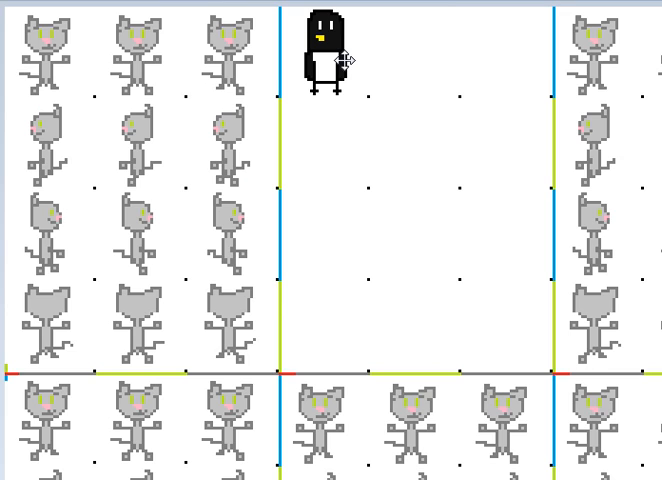
left_click(322, 44)
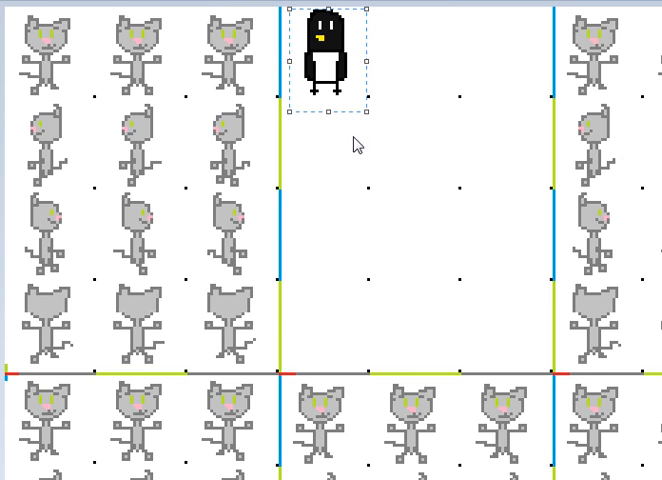
left_click_drag(324, 50, 410, 56)
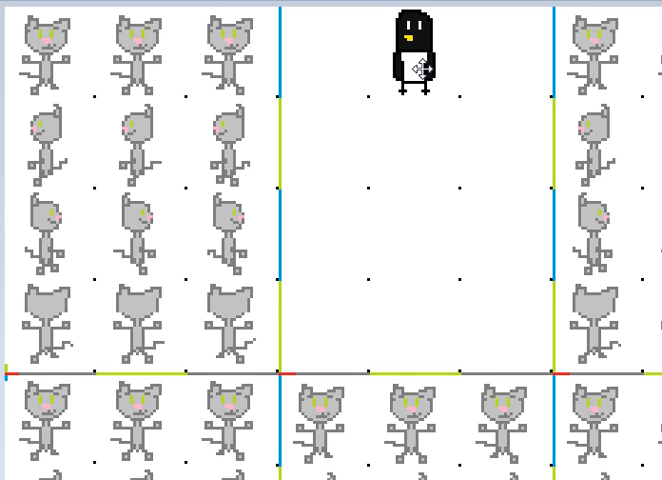
left_click(412, 56)
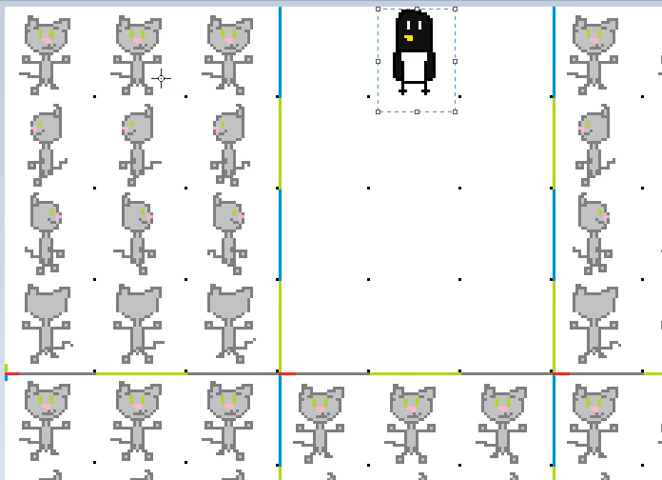
mouse_move(120, 32)
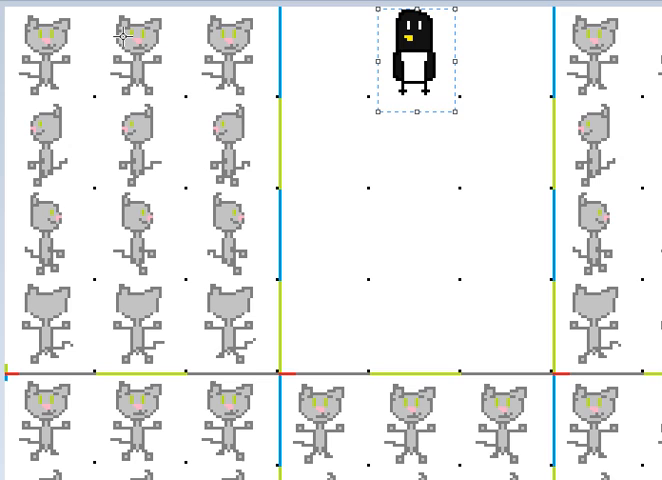
mouse_move(146, 80)
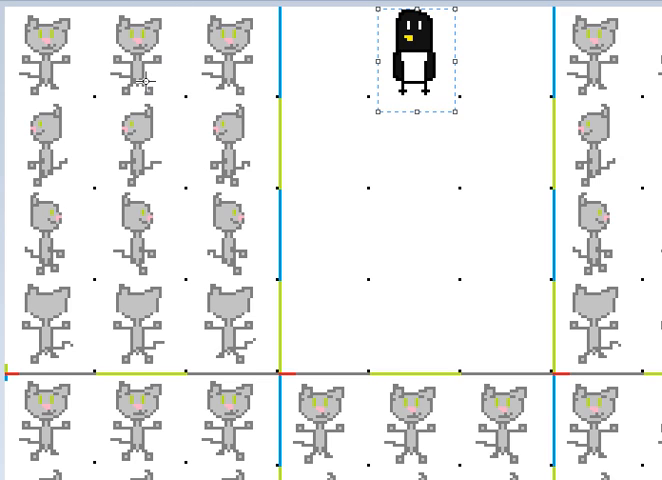
mouse_move(160, 16)
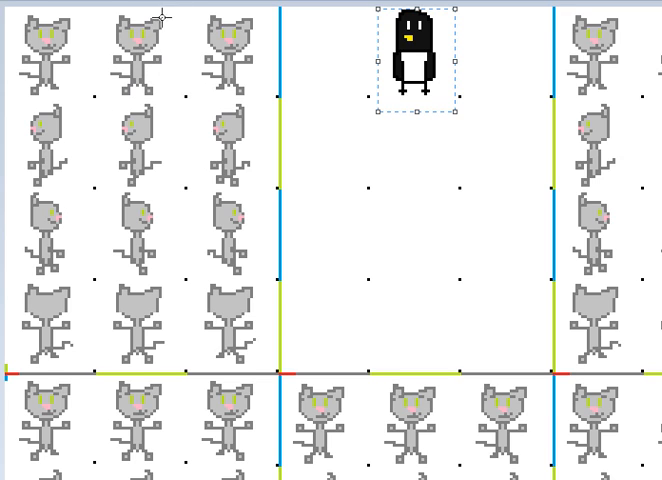
mouse_move(440, 86)
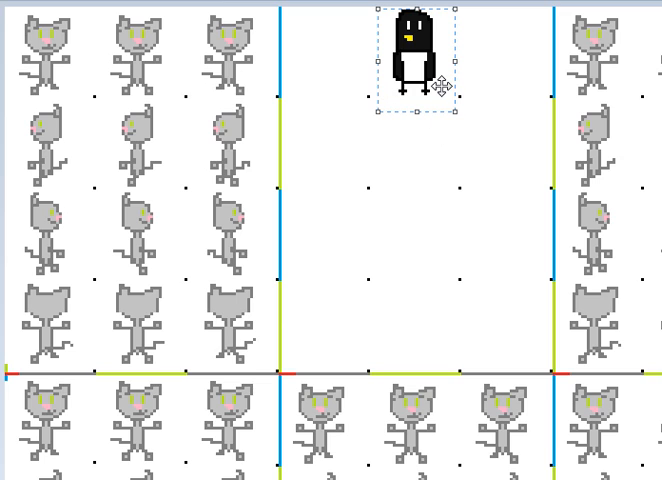
mouse_move(442, 160)
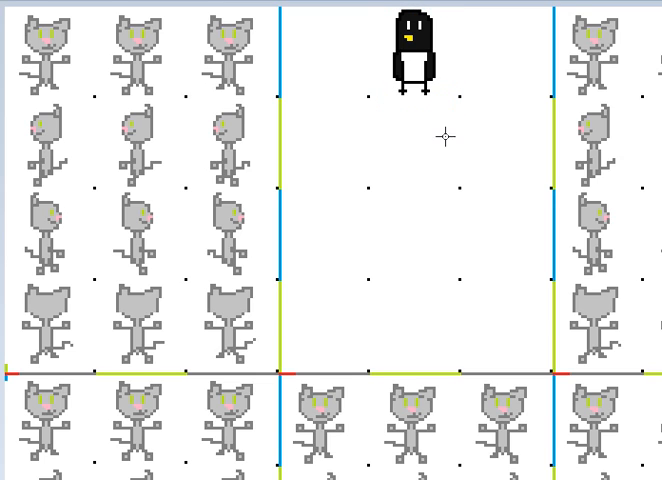
mouse_move(270, 24)
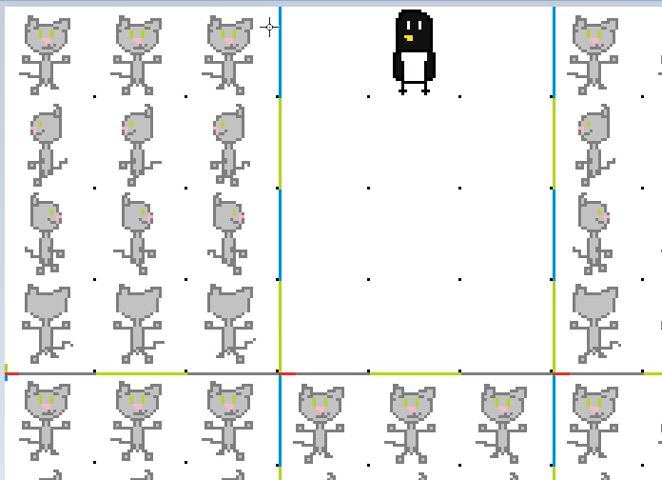
mouse_move(176, 102)
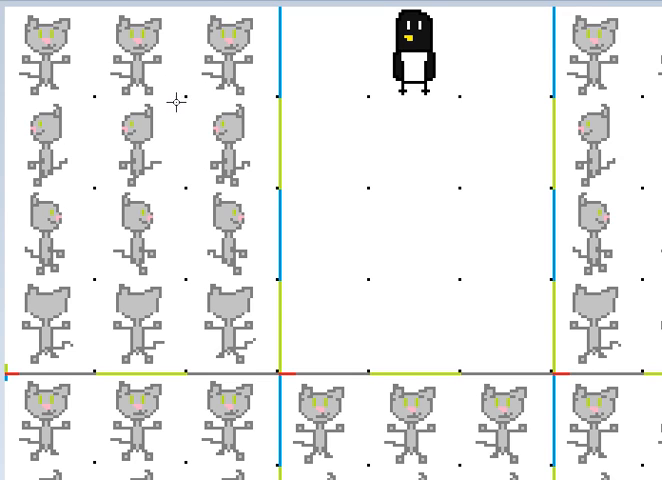
mouse_move(418, 104)
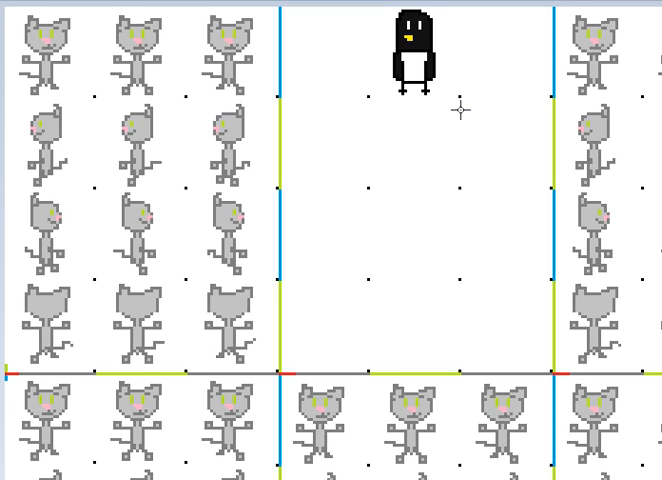
left_click(412, 50)
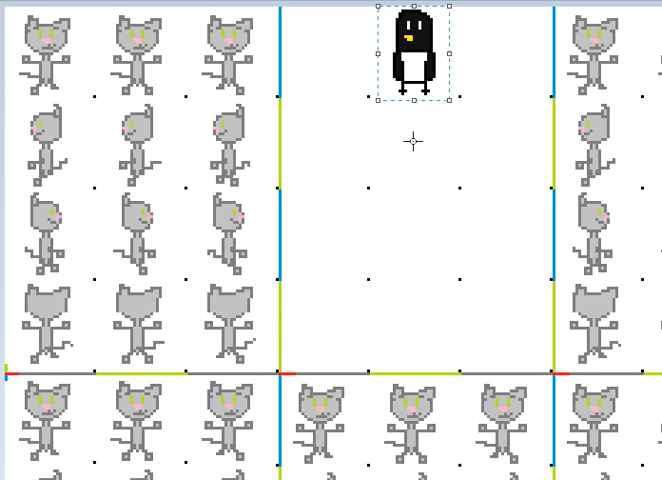
mouse_move(332, 108)
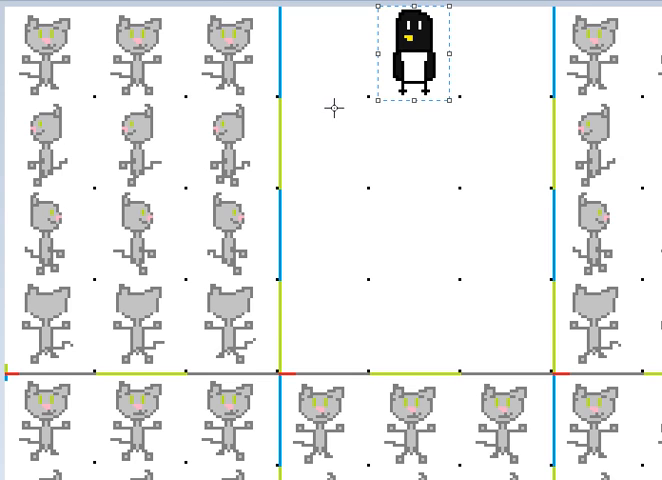
left_click_drag(410, 50, 40, 44)
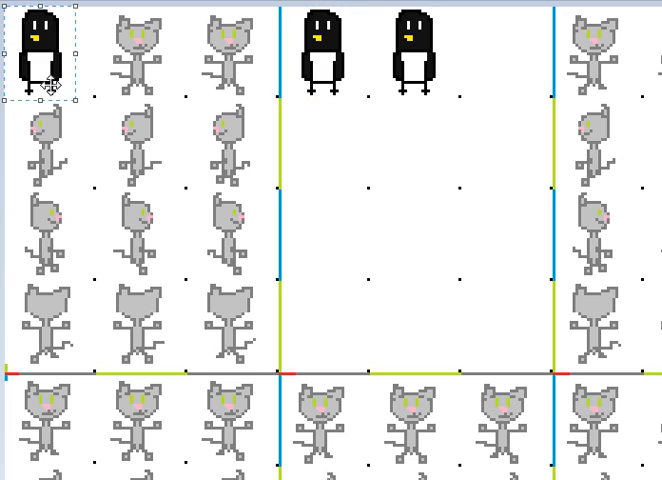
left_click_drag(38, 50, 504, 60)
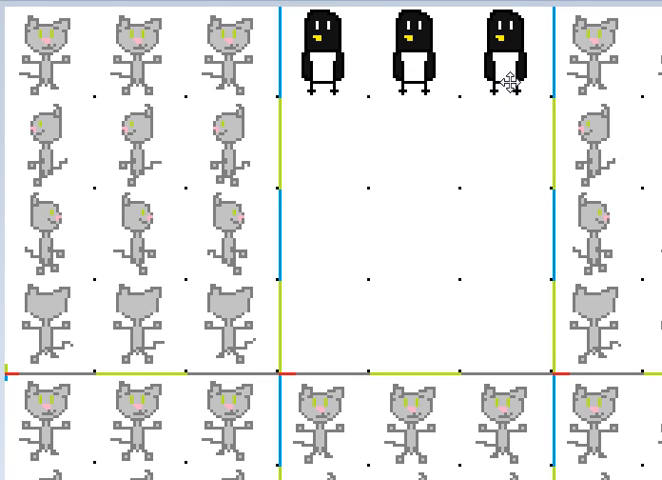
mouse_move(358, 144)
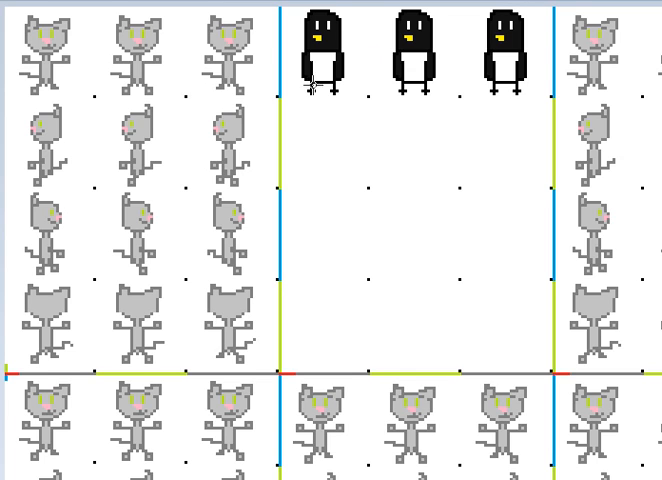
mouse_move(316, 256)
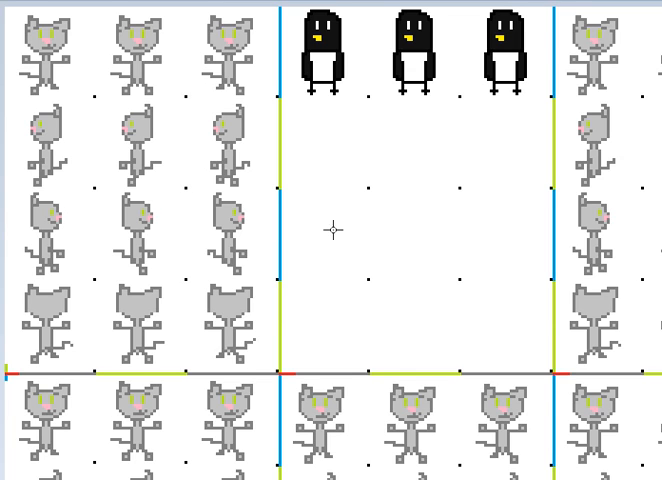
mouse_move(380, 200)
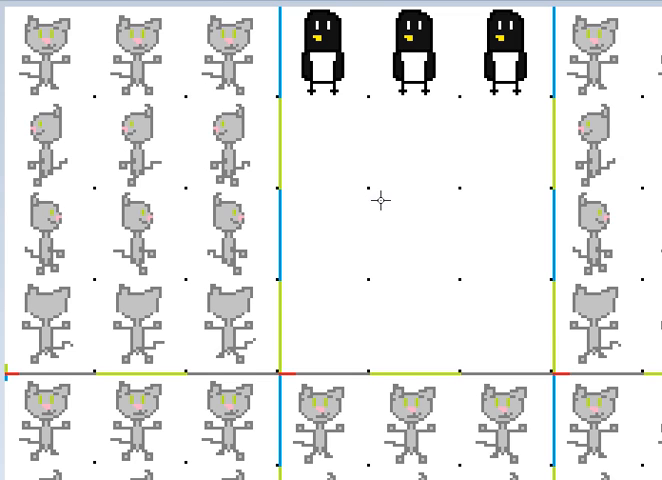
mouse_move(444, 212)
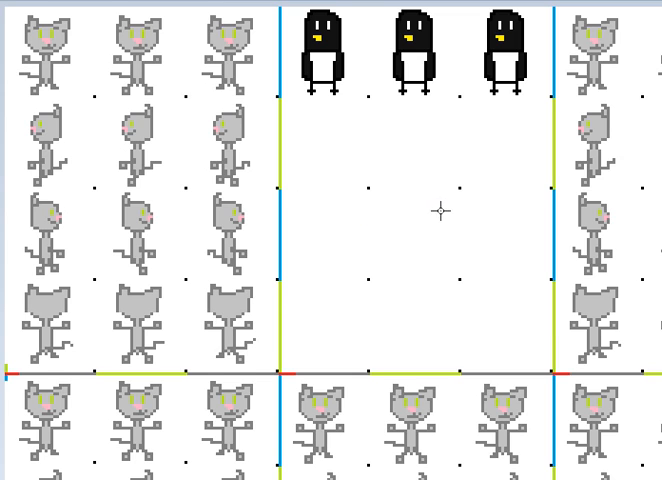
mouse_move(376, 86)
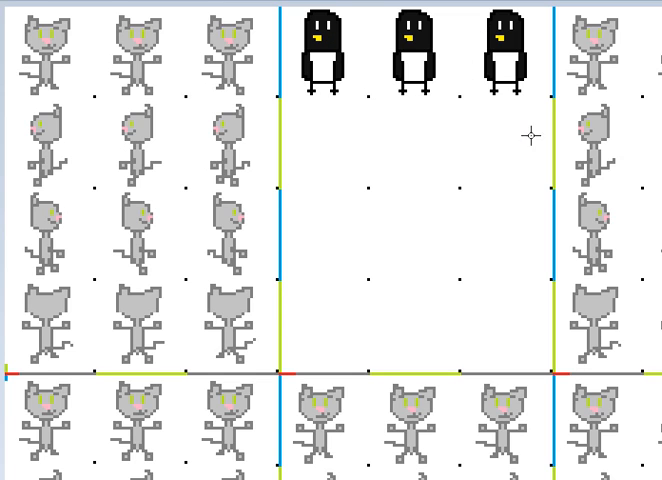
mouse_move(456, 316)
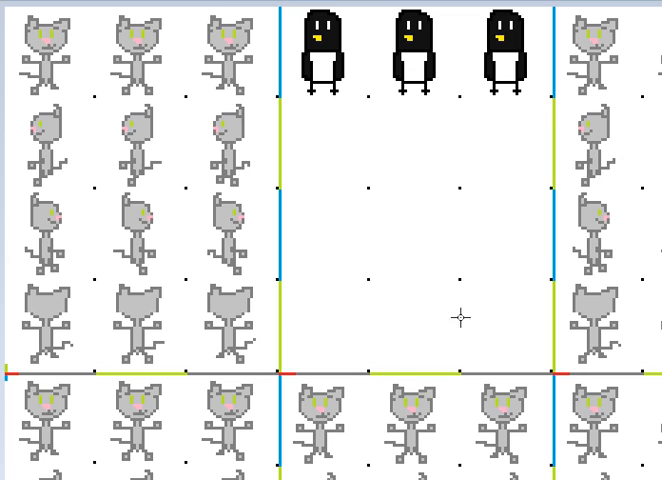
mouse_move(412, 90)
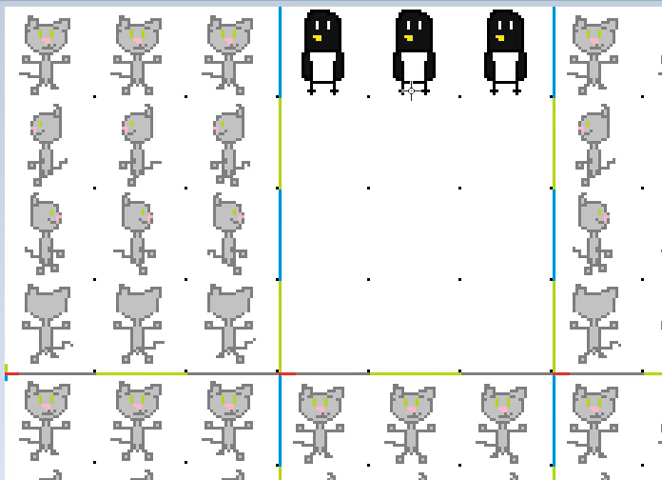
mouse_move(410, 50)
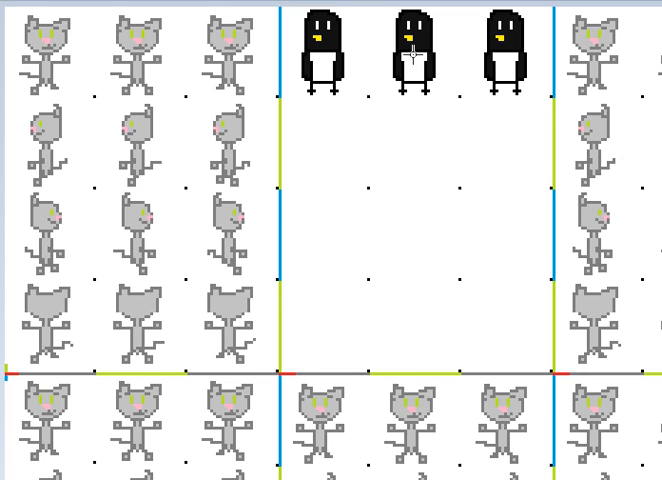
mouse_move(332, 160)
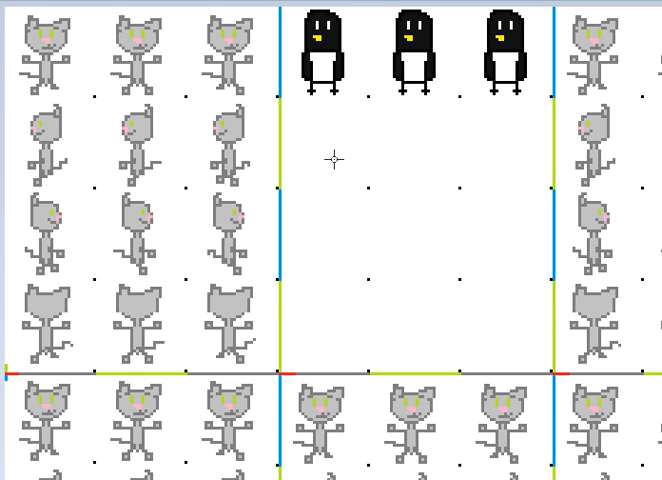
mouse_move(416, 172)
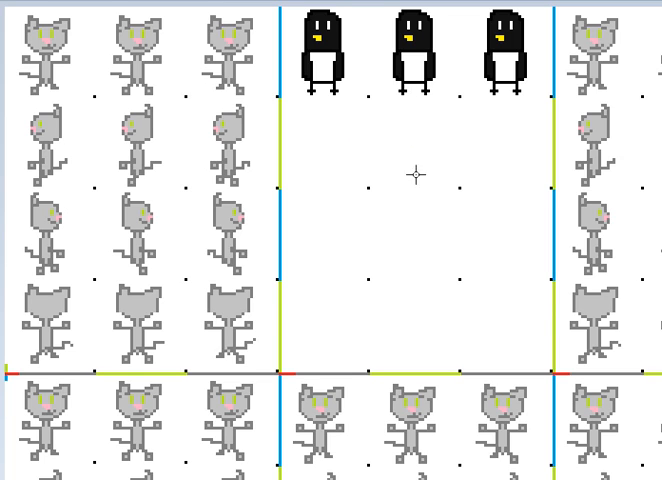
mouse_move(452, 184)
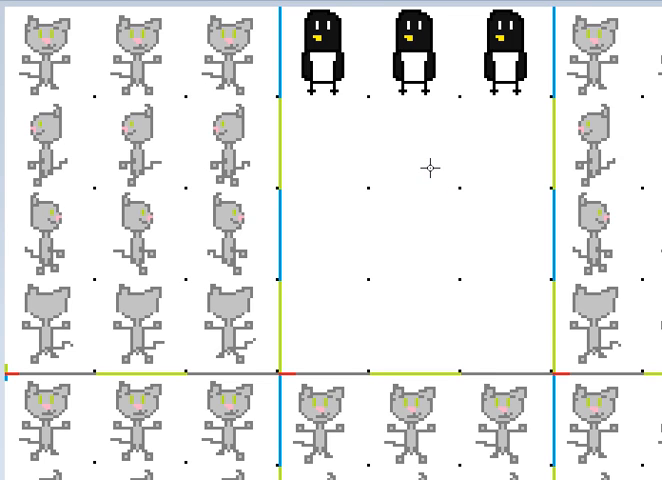
mouse_move(348, 116)
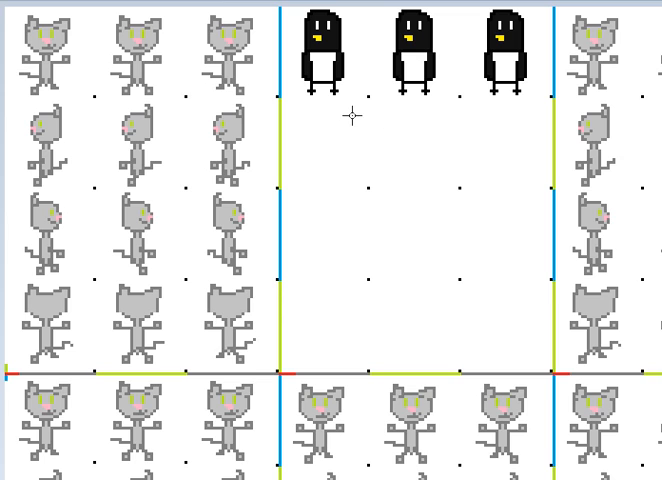
mouse_move(350, 114)
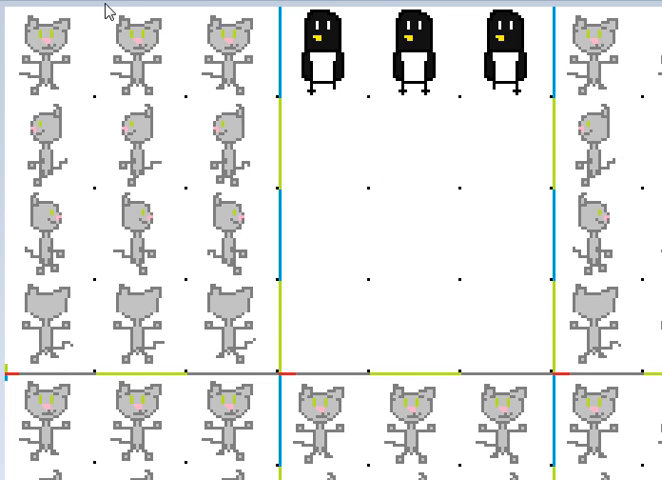
mouse_move(208, 124)
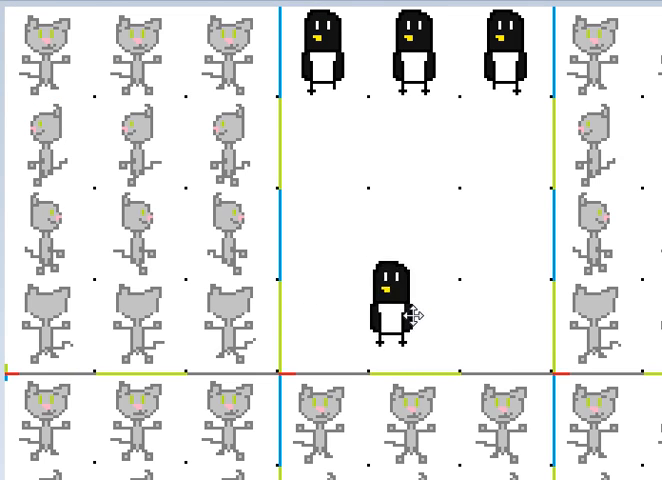
Step: Place a penguin copy in the bottom-right cell of the block
left_click_drag(390, 310, 500, 340)
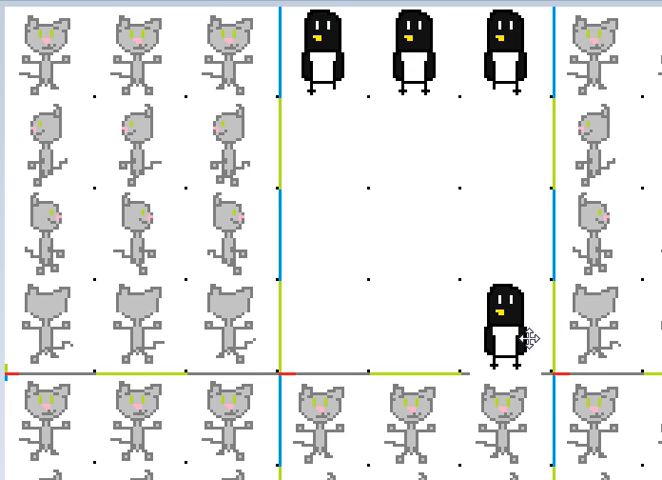
left_click(502, 330)
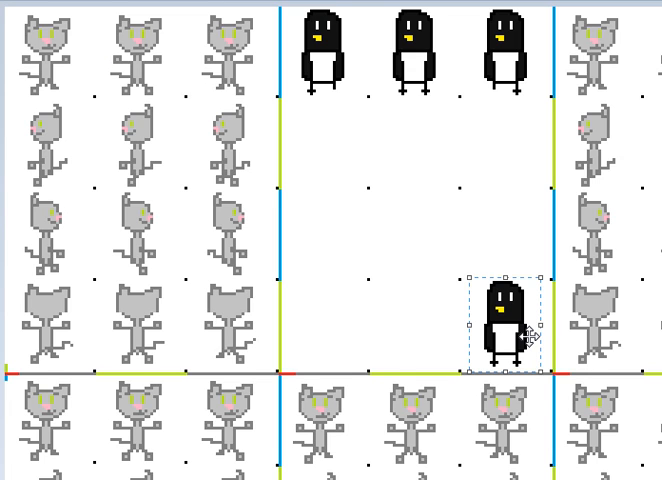
mouse_move(444, 340)
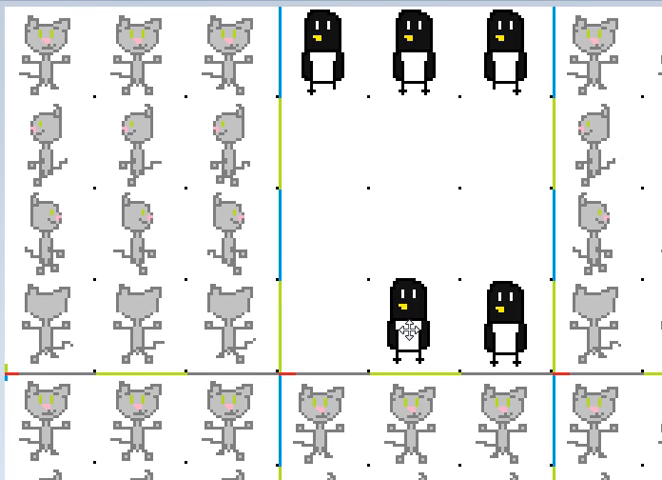
left_click(410, 330)
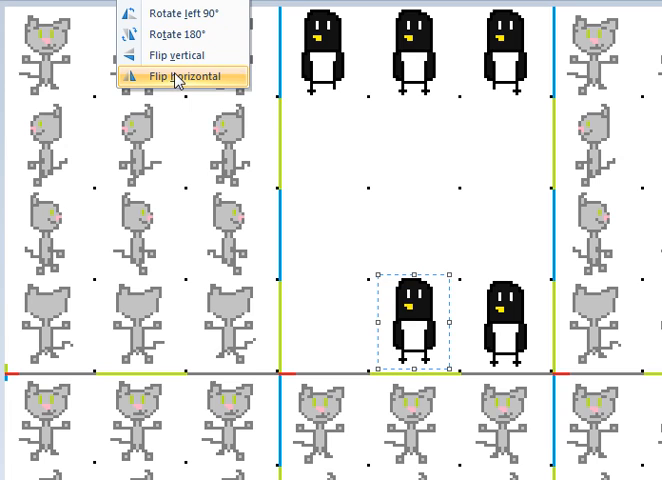
Step: Mirror the bottom-row penguin copies horizontally with Flip horizontal
left_click(180, 76)
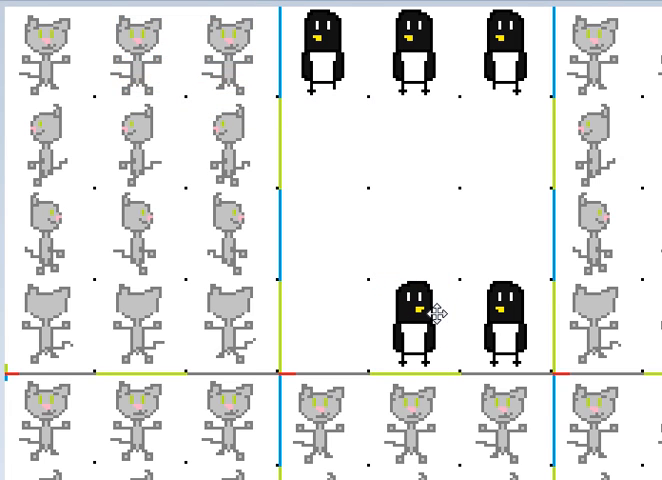
mouse_move(472, 272)
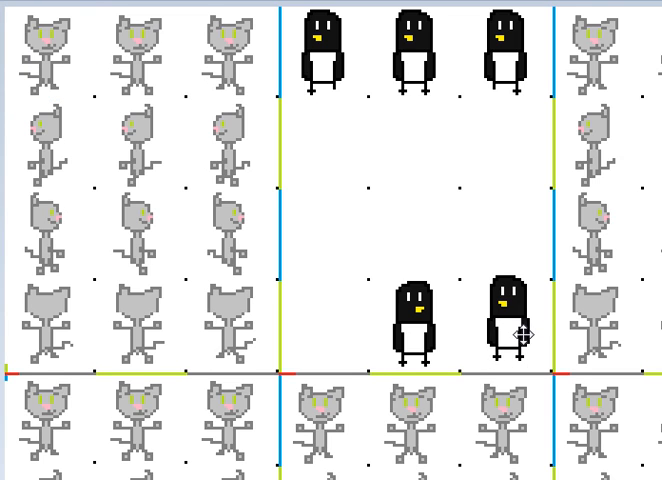
left_click(504, 336)
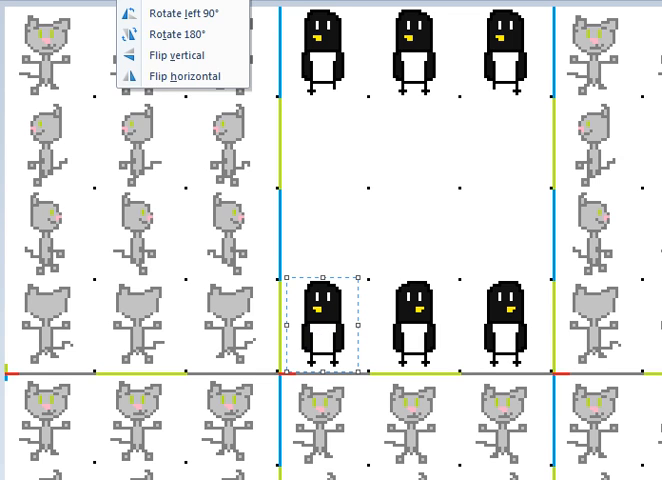
left_click(408, 208)
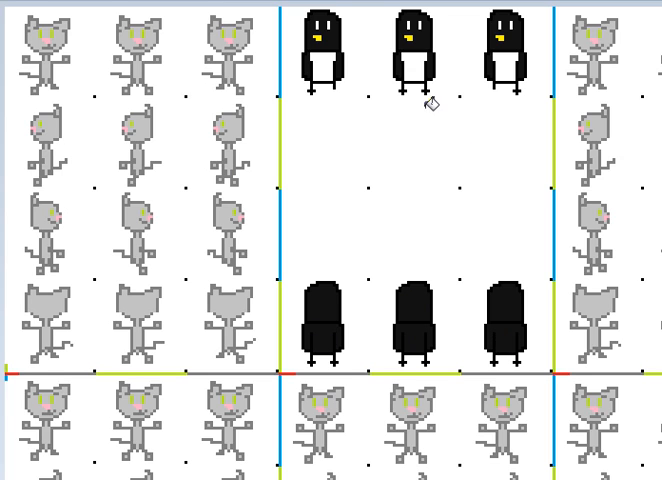
mouse_move(410, 304)
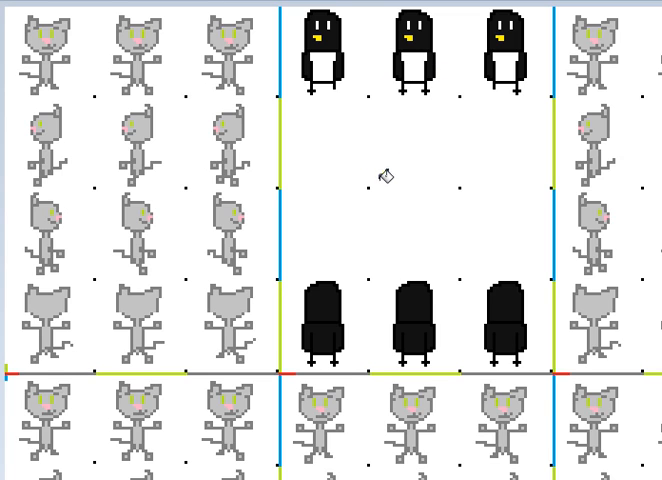
mouse_move(336, 332)
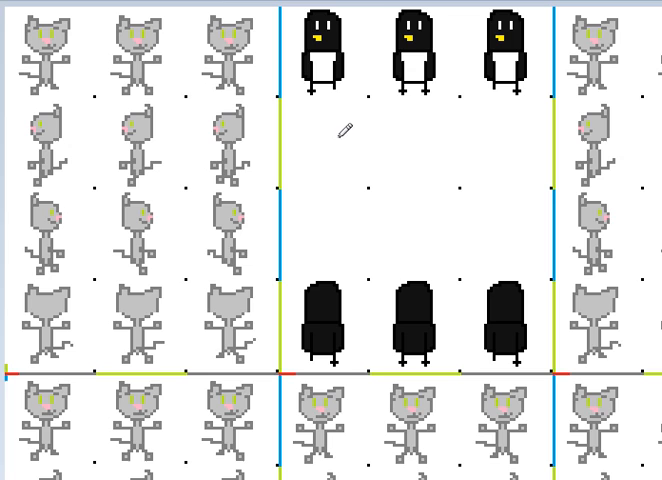
mouse_move(340, 60)
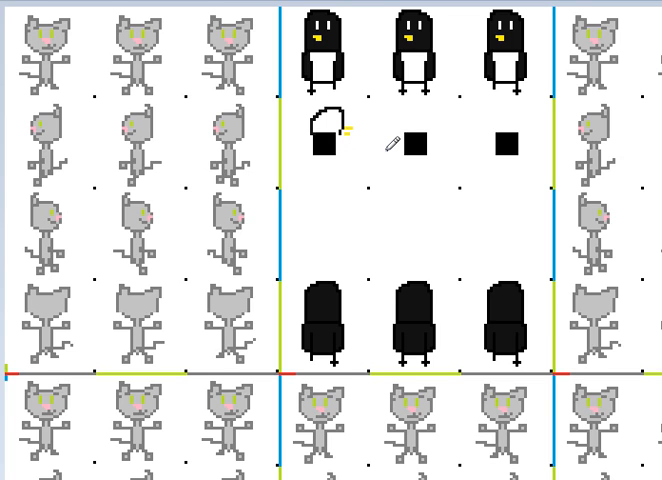
mouse_move(392, 142)
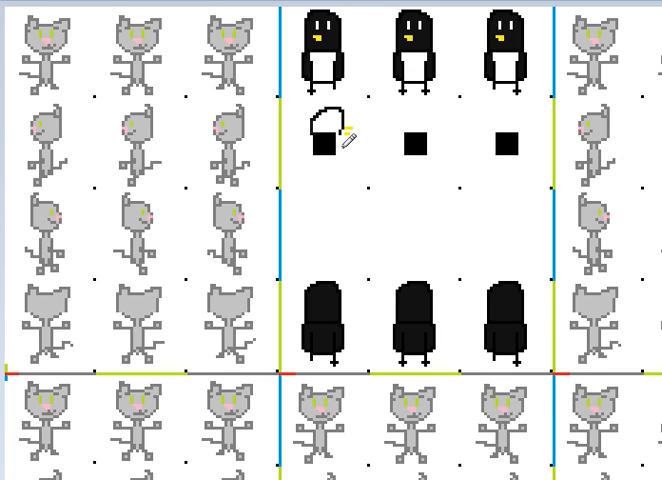
mouse_move(348, 138)
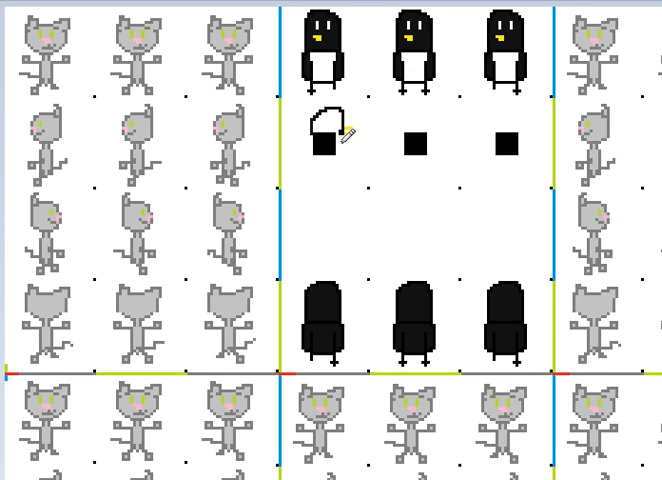
mouse_move(346, 140)
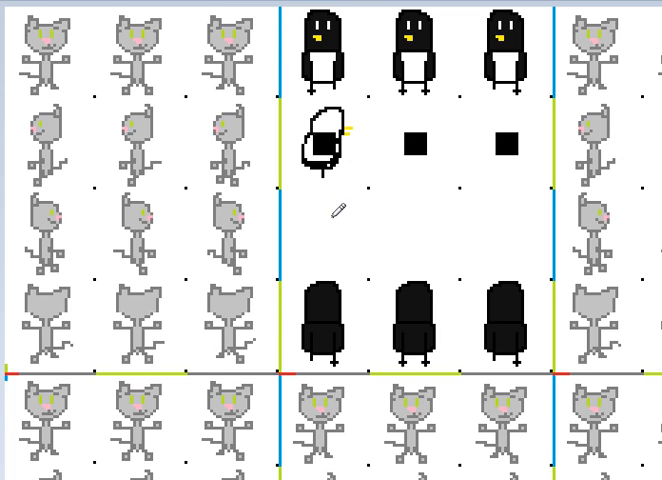
mouse_move(328, 354)
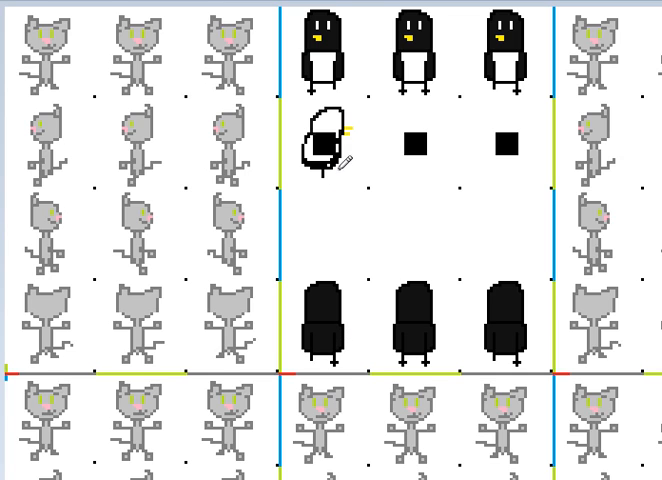
mouse_move(256, 24)
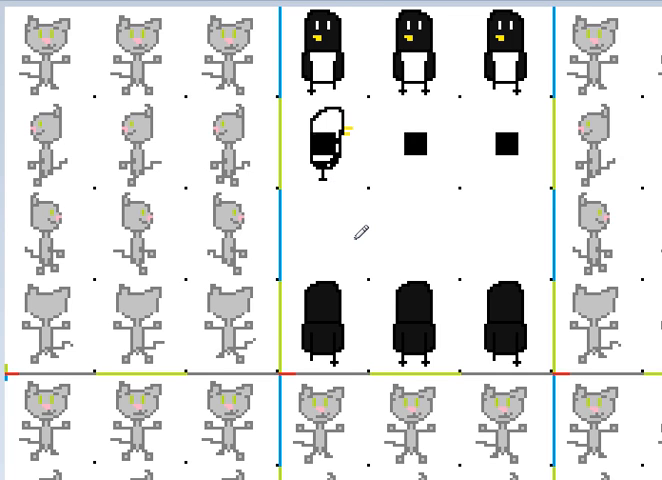
mouse_move(360, 232)
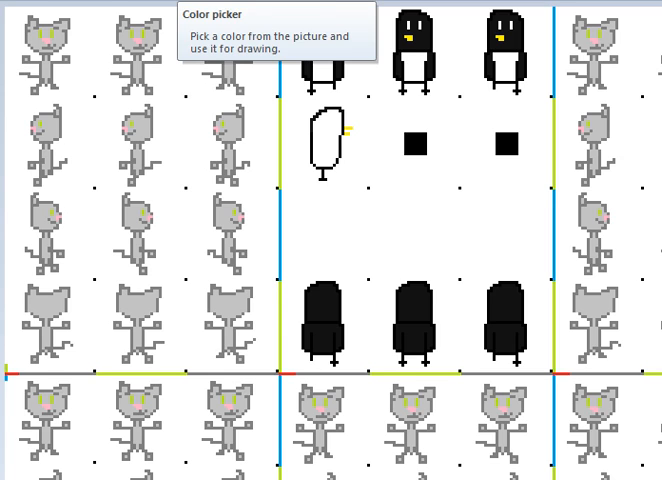
Step: Fill the side-view crow body black in the second row's first frame
left_click(400, 158)
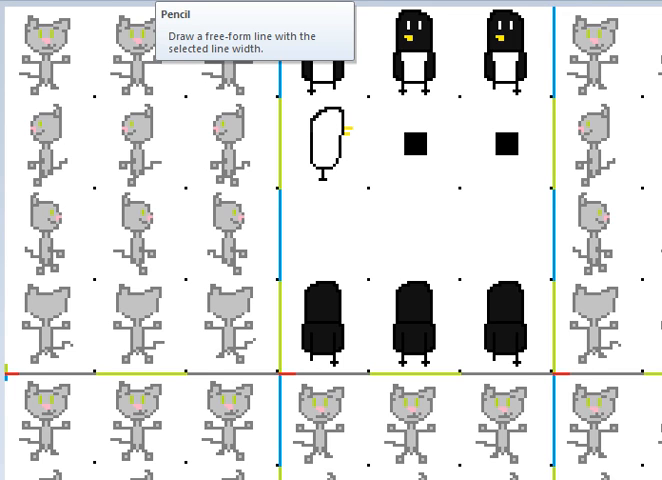
mouse_move(302, 90)
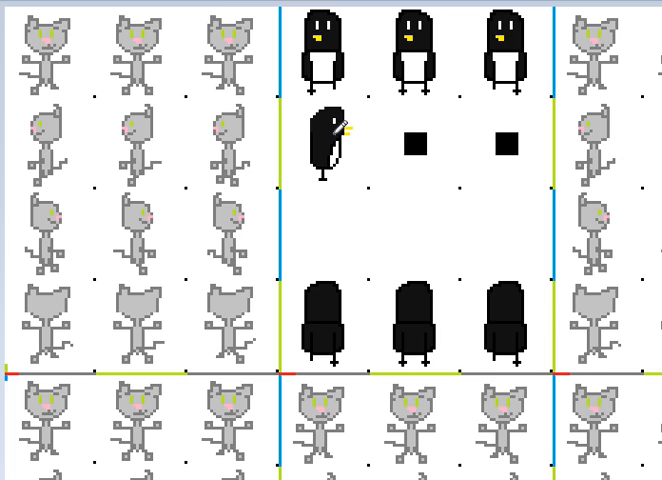
mouse_move(392, 188)
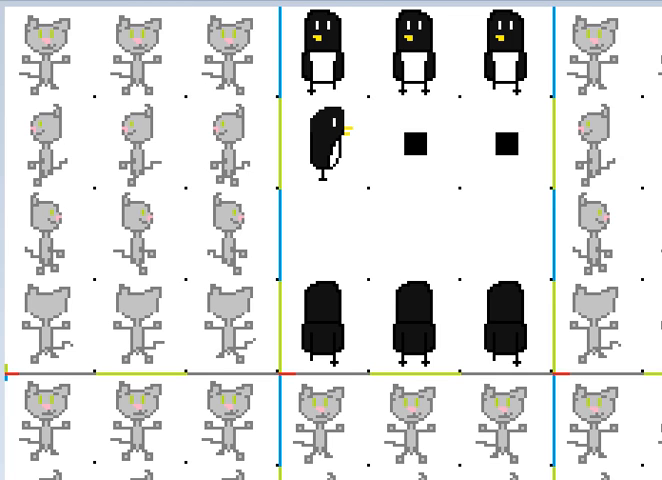
mouse_move(368, 110)
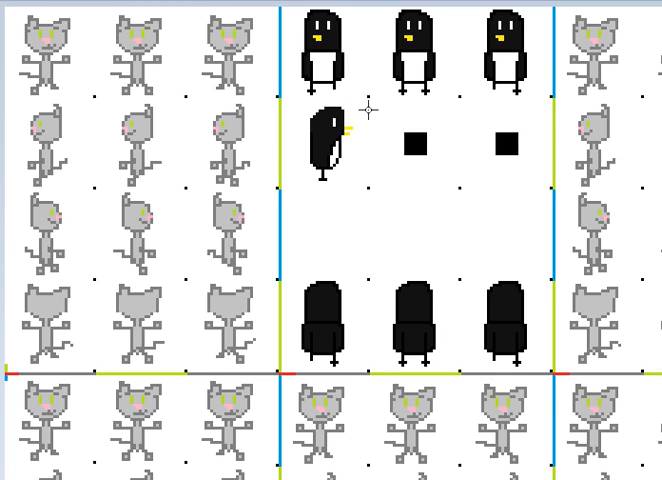
Step: Duplicate the side-view crow and move the copy toward row three's middle frame
left_click(328, 150)
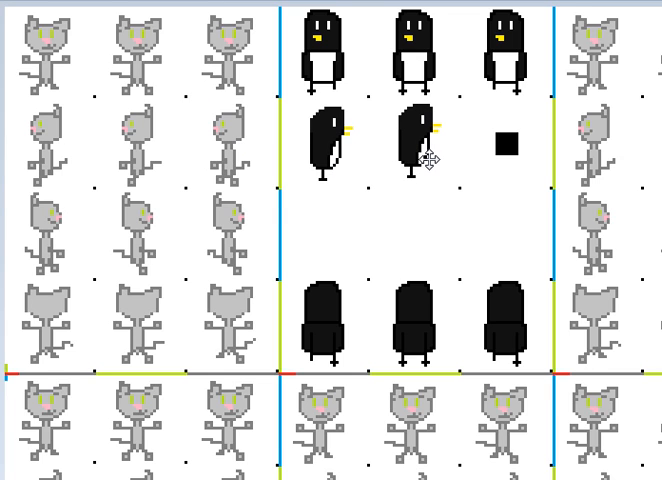
left_click(412, 156)
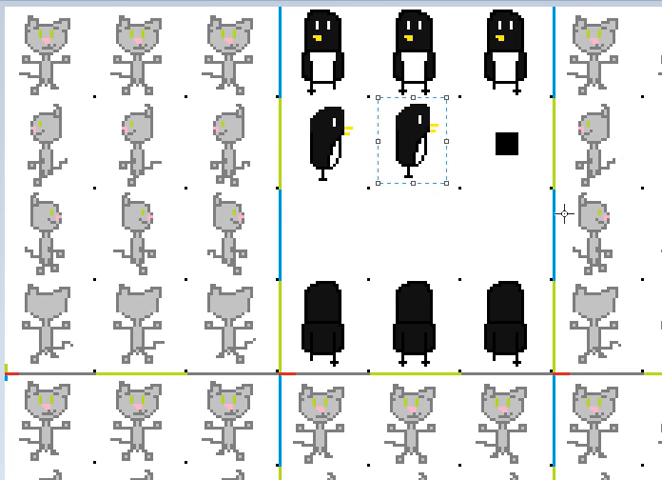
mouse_move(400, 174)
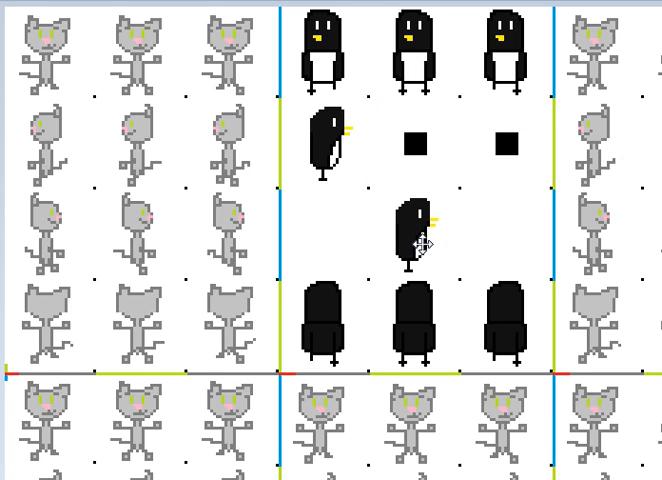
left_click(410, 244)
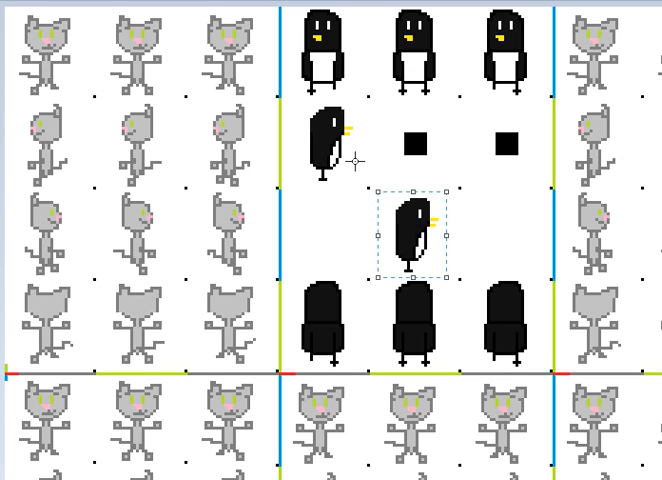
mouse_move(428, 232)
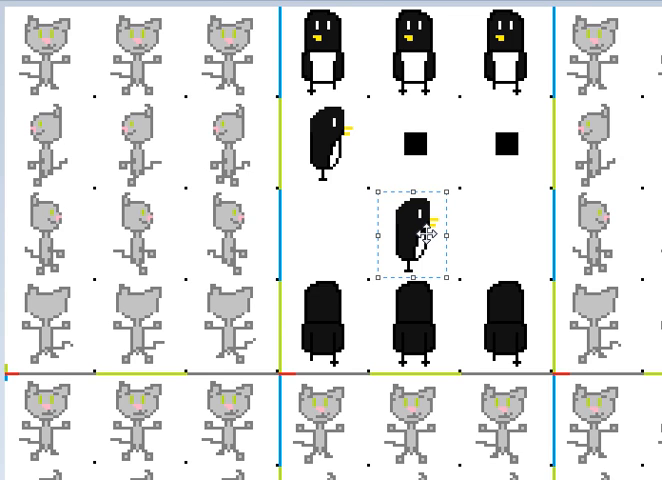
mouse_move(458, 178)
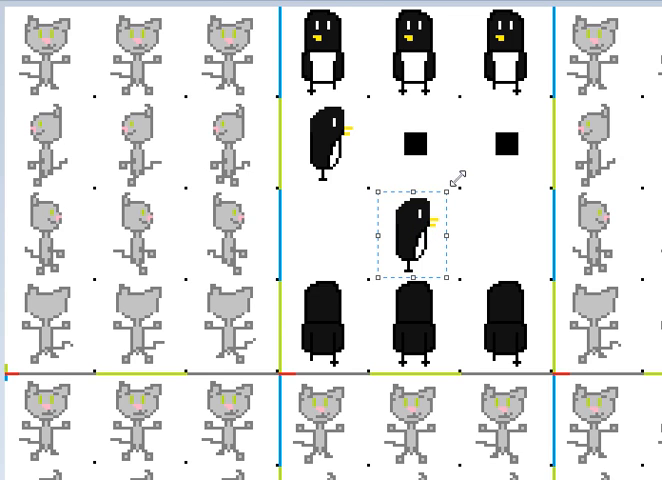
mouse_move(460, 172)
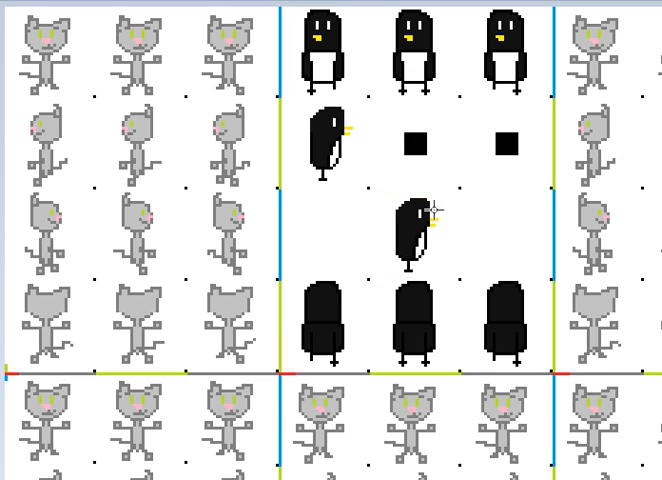
mouse_move(422, 212)
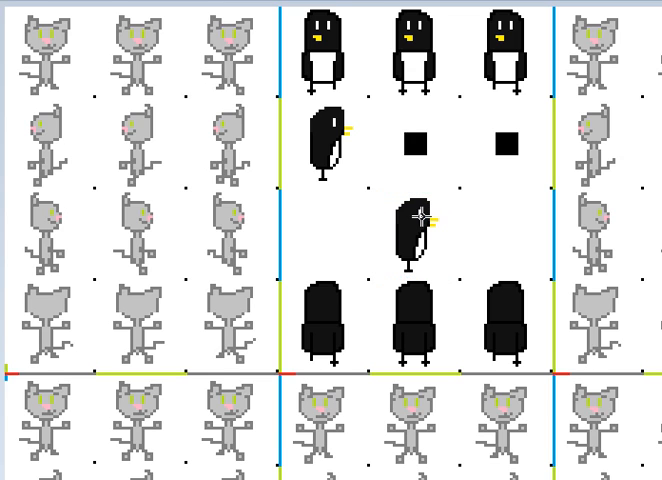
mouse_move(382, 198)
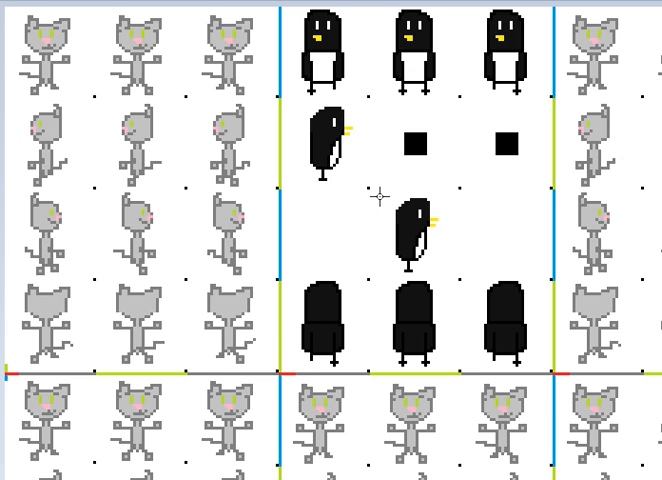
mouse_move(226, 48)
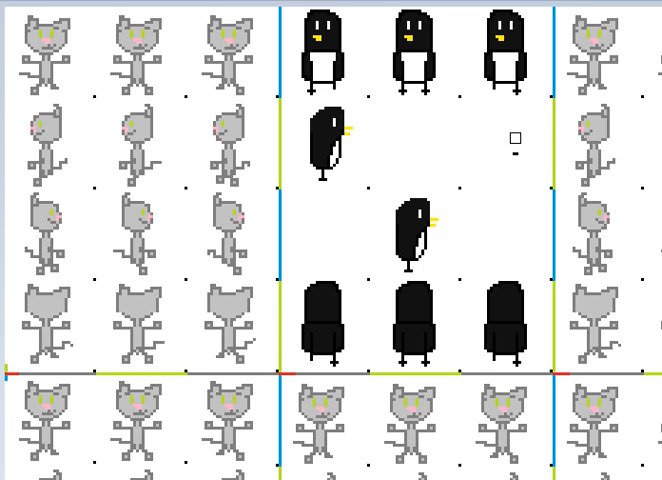
mouse_move(366, 140)
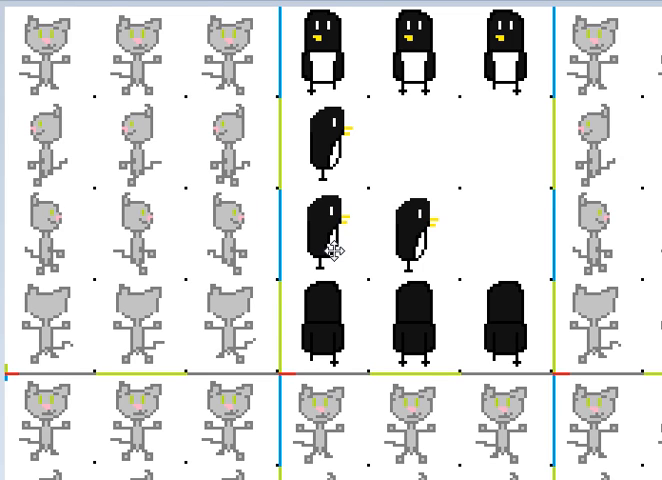
Step: Copy a third-row crow and move it into the row's last frame
left_click(324, 240)
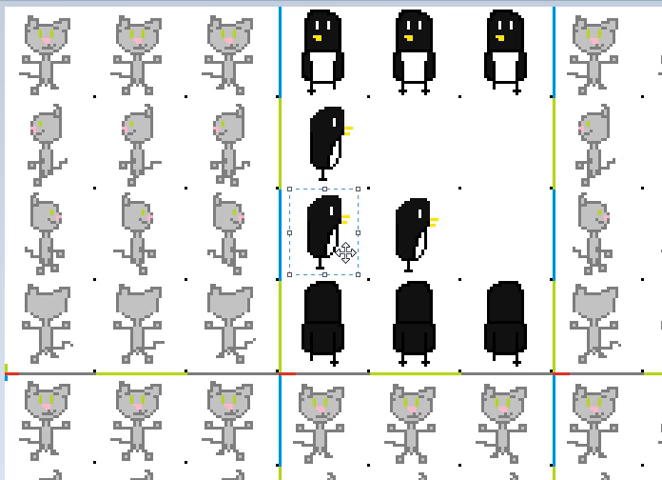
left_click_drag(330, 236, 396, 204)
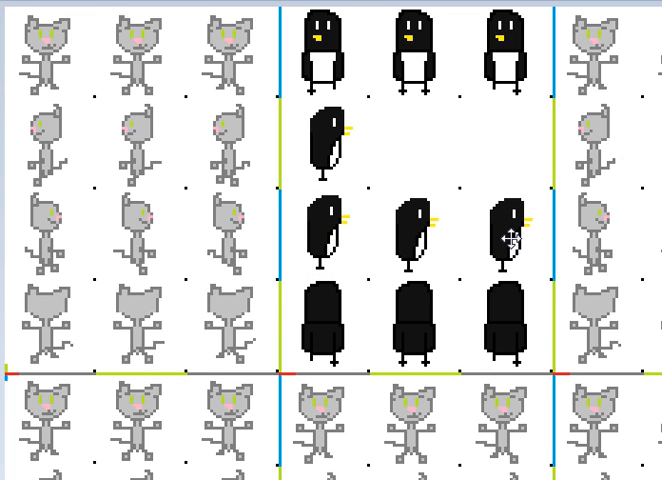
Step: Drop the third crow copy into the last frame of row three
left_click(504, 240)
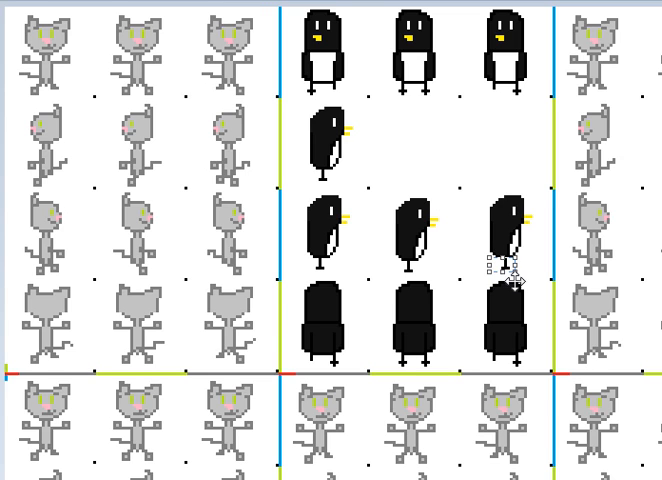
mouse_move(470, 214)
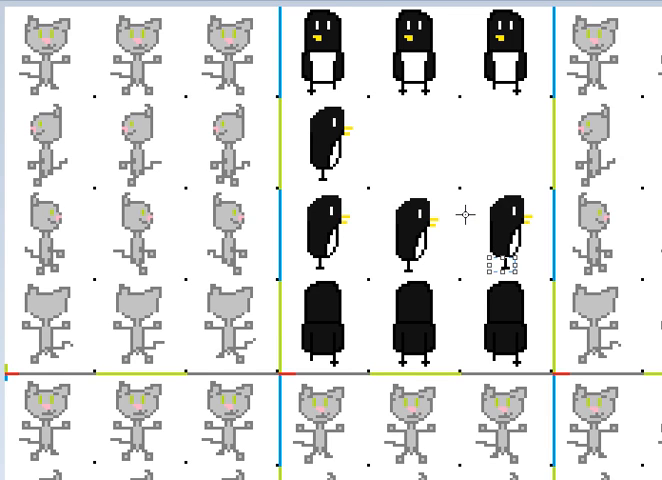
mouse_move(230, 184)
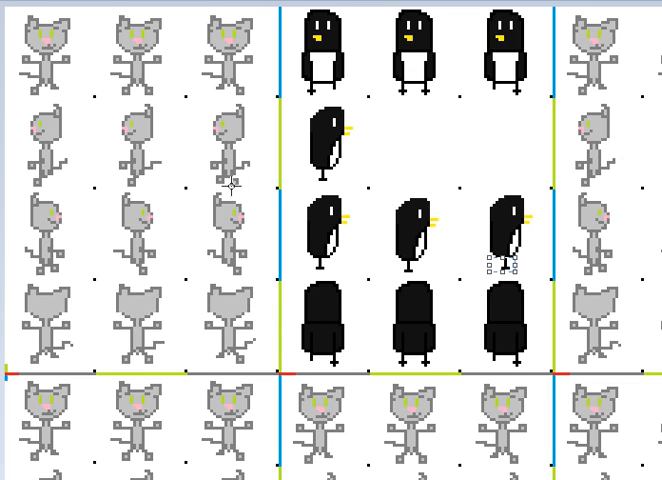
mouse_move(452, 166)
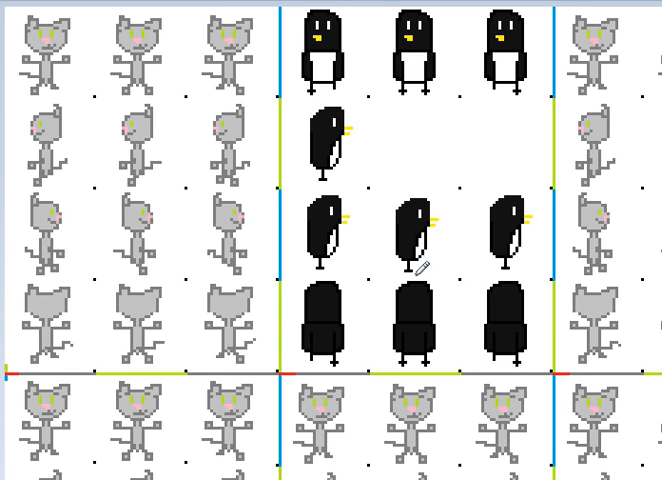
mouse_move(420, 268)
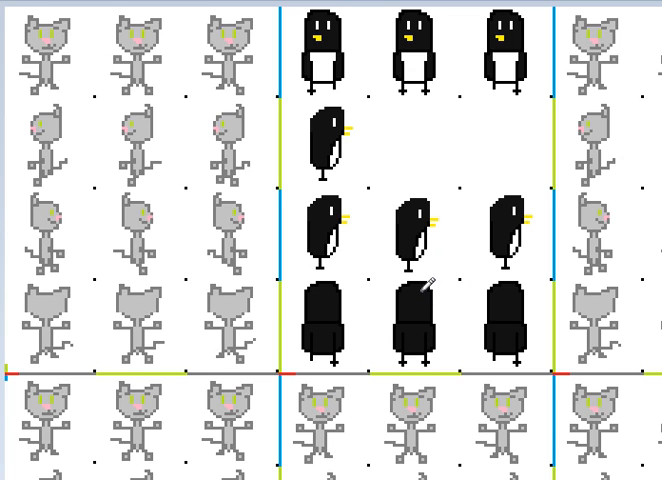
mouse_move(420, 280)
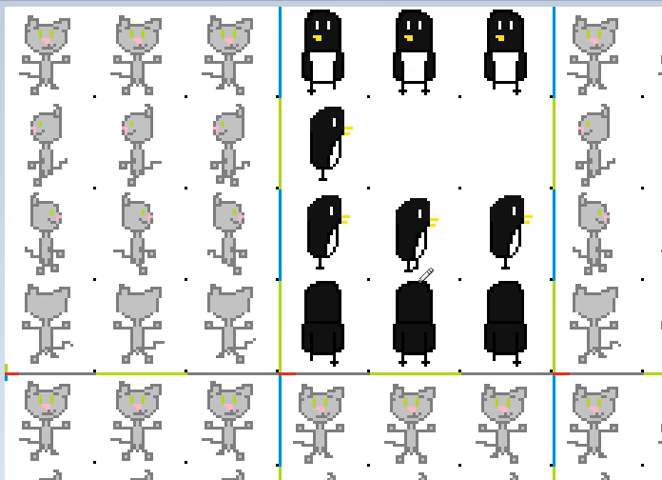
mouse_move(464, 316)
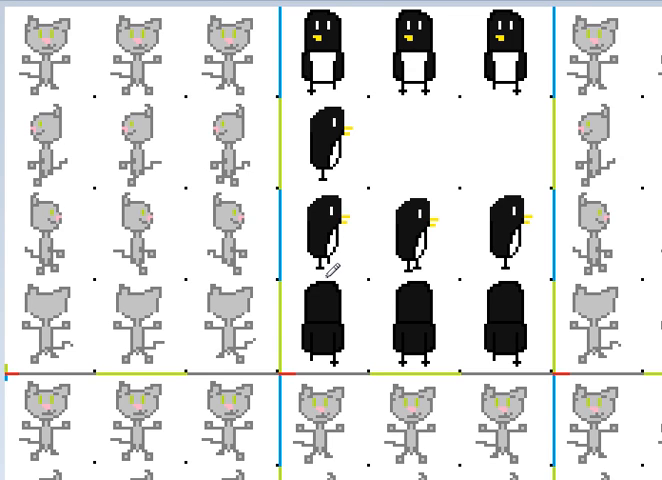
mouse_move(380, 318)
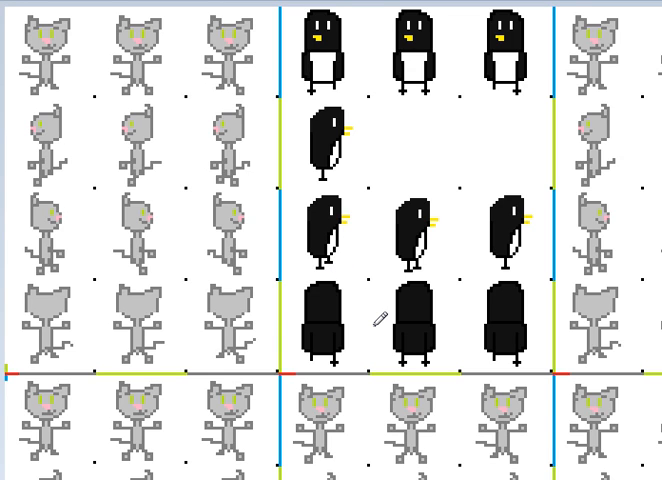
mouse_move(390, 318)
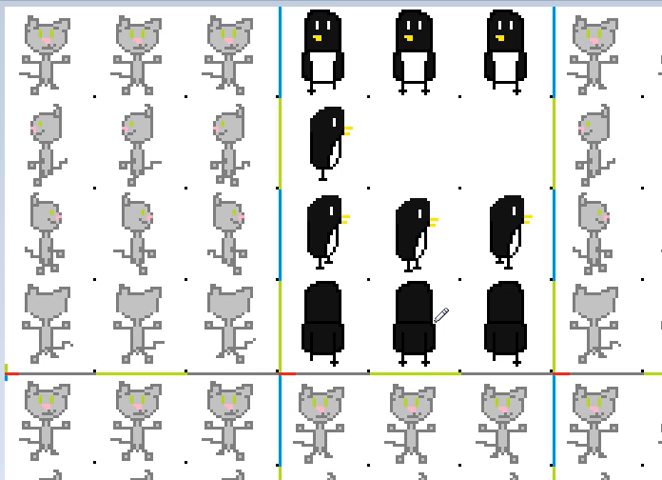
mouse_move(440, 316)
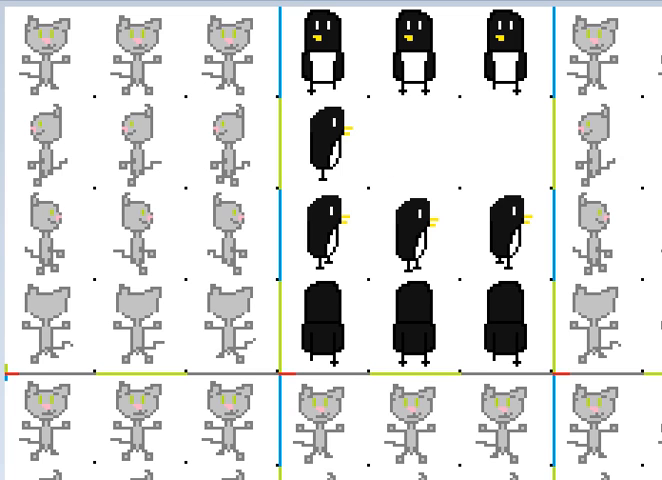
mouse_move(452, 212)
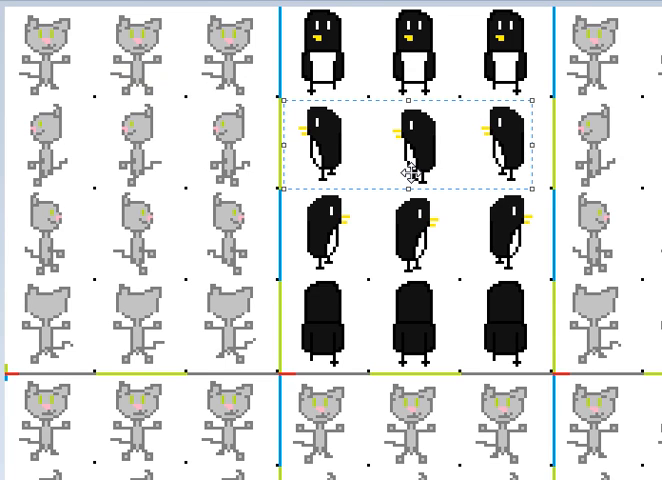
mouse_move(416, 72)
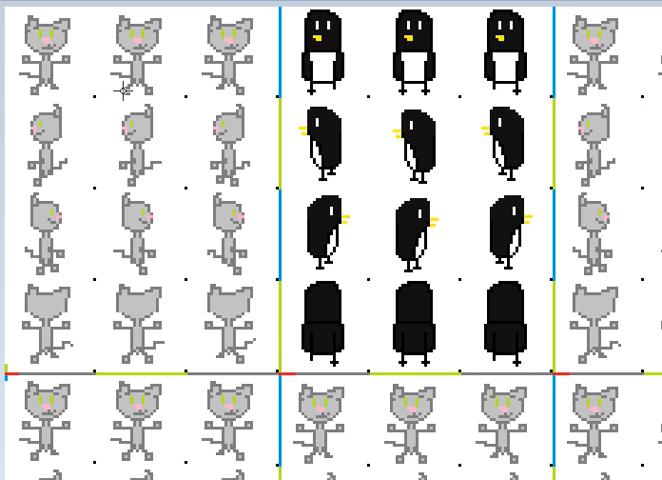
mouse_move(122, 88)
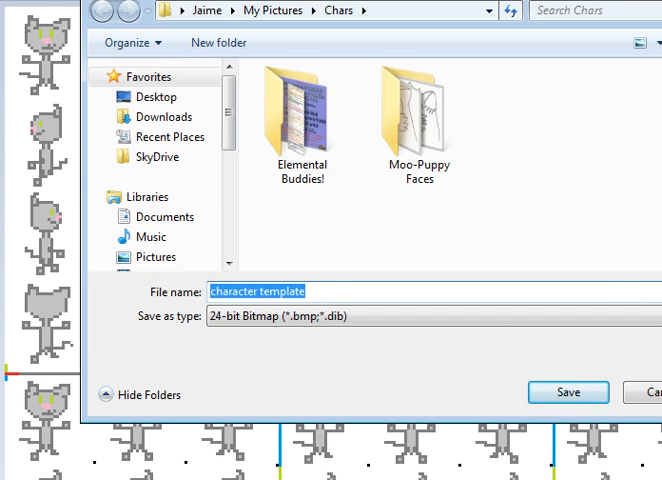
Step: Navigate from the Video Games folder into the RPG Maker VX Ace game folder
left_click(568, 392)
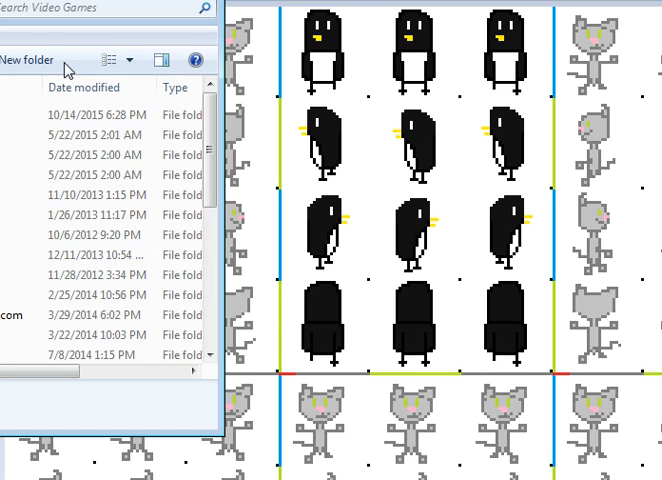
scroll("down", 3)
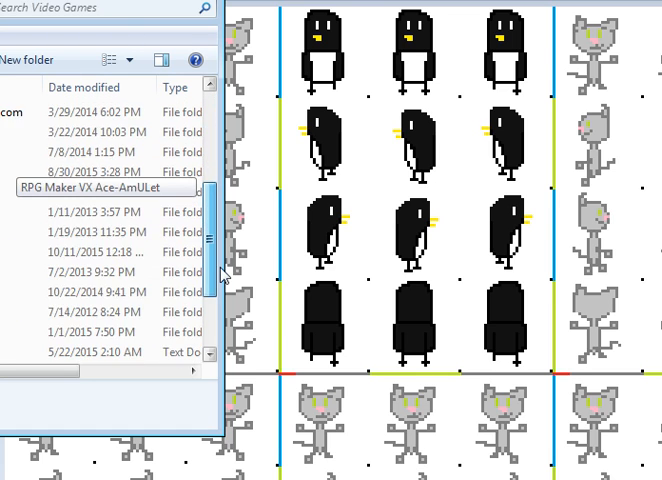
double_click(100, 188)
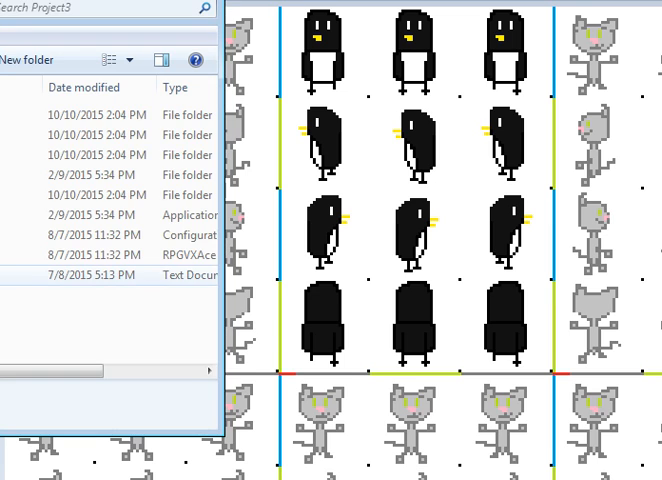
Step: Import character template from Pictures > Chars into Graphics/Animations with white as the transparent colour
left_click(100, 256)
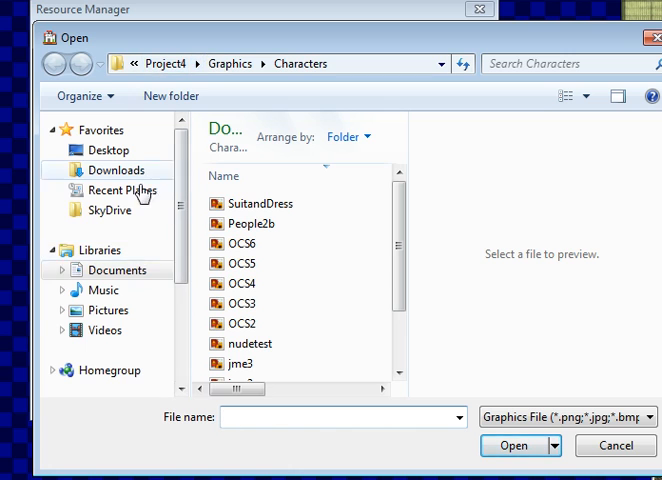
left_click(108, 310)
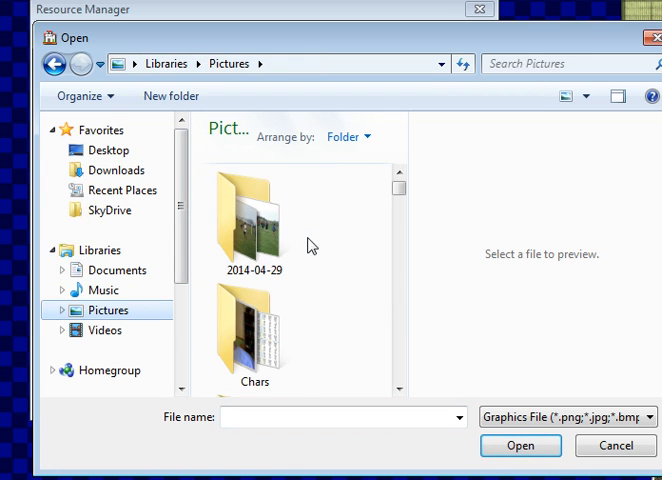
double_click(252, 340)
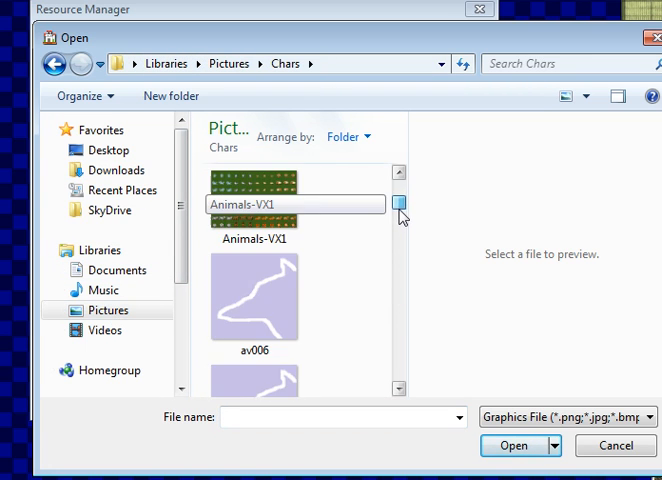
scroll("down", 3)
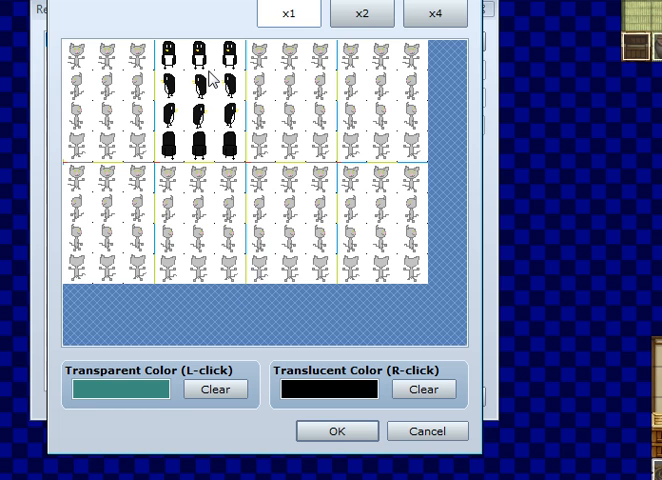
left_click(216, 388)
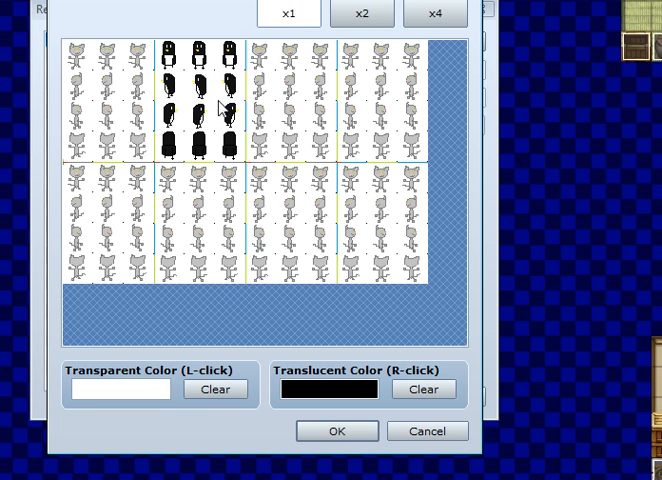
left_click(336, 432)
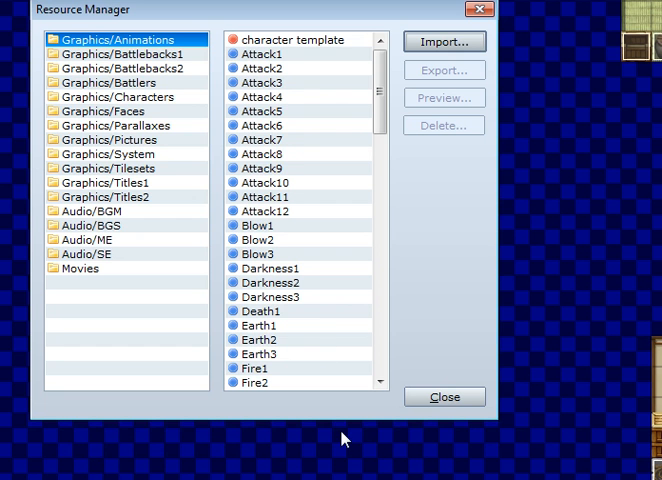
left_click(444, 396)
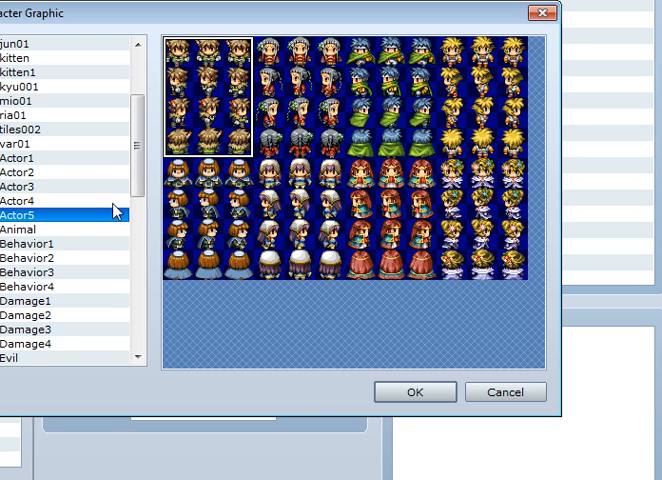
mouse_move(138, 164)
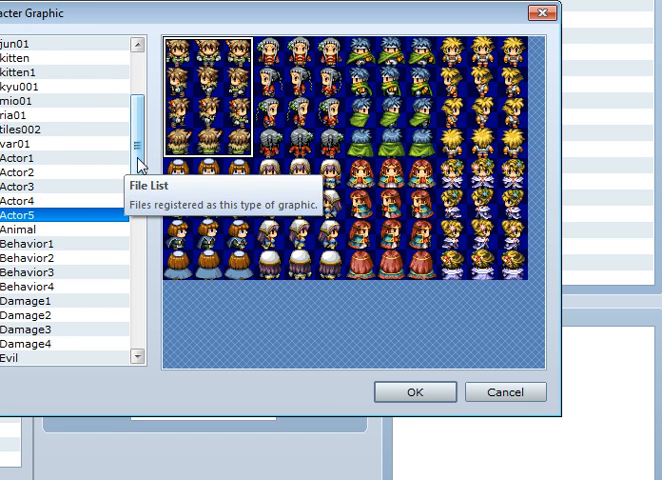
scroll("down", 3)
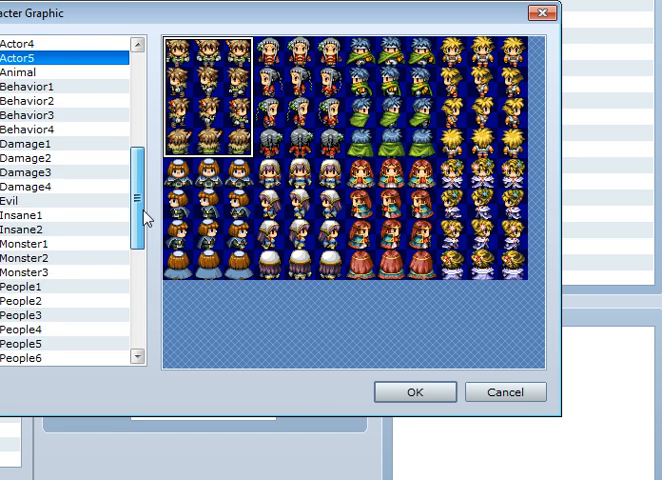
scroll("up", 3)
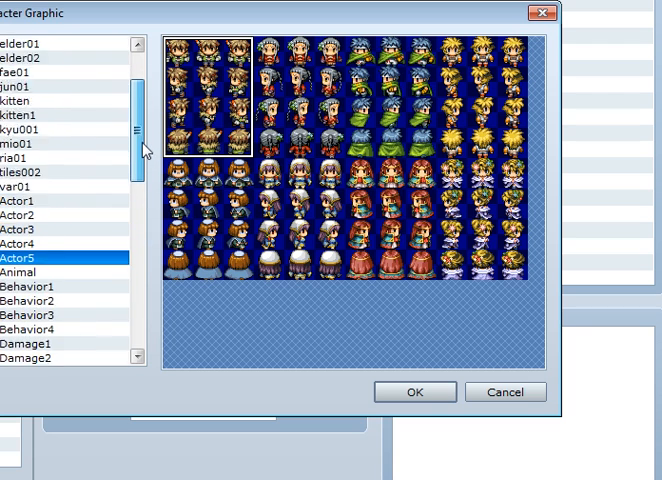
scroll("up", 3)
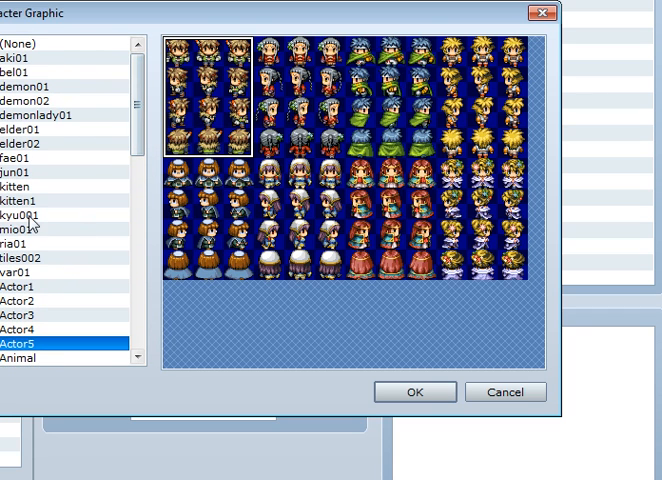
left_click(414, 392)
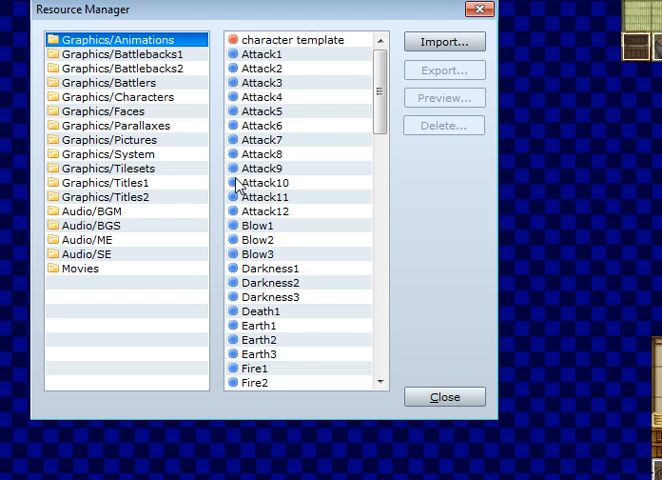
mouse_move(160, 32)
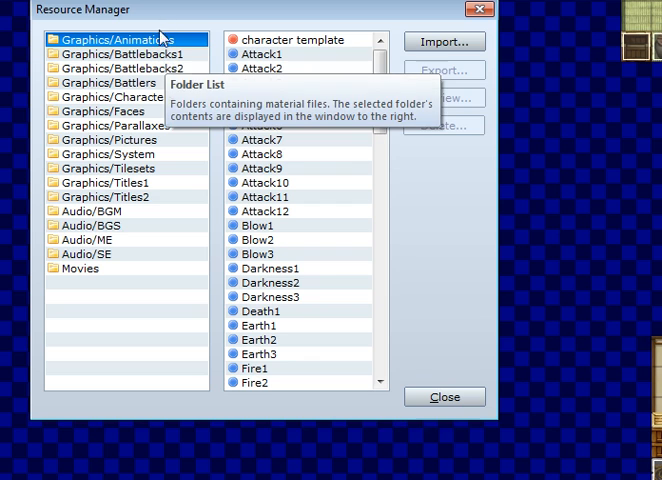
Step: Delete character template from Graphics/Animations and re-import it into Graphics/Characters
left_click(444, 126)
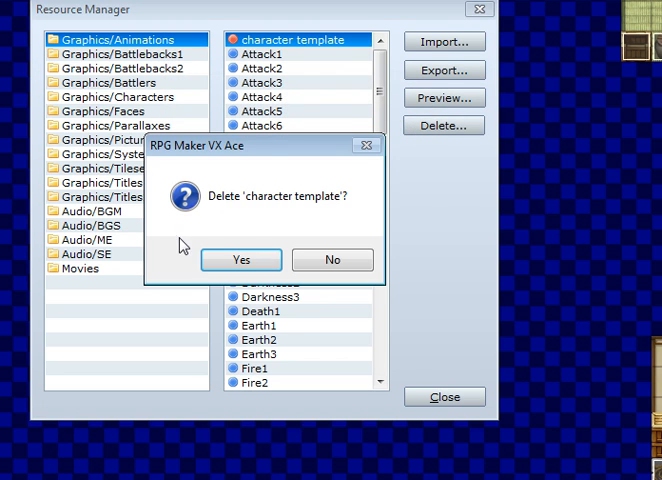
left_click(240, 260)
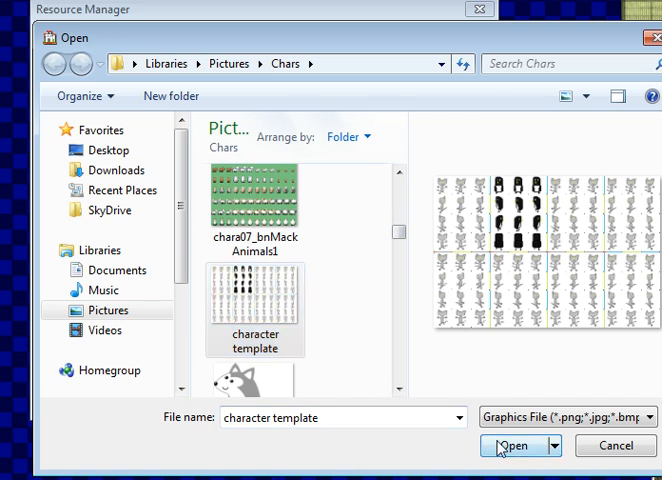
left_click(510, 446)
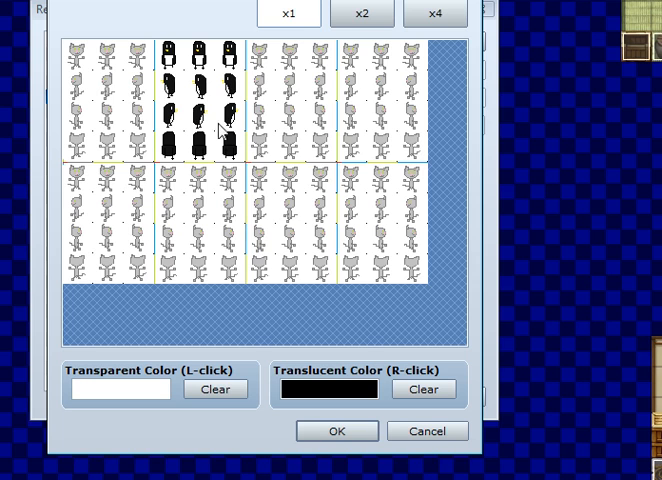
left_click(336, 432)
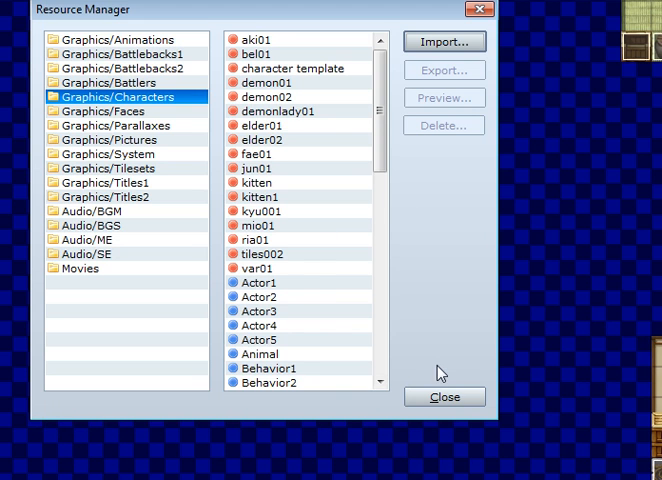
left_click(444, 396)
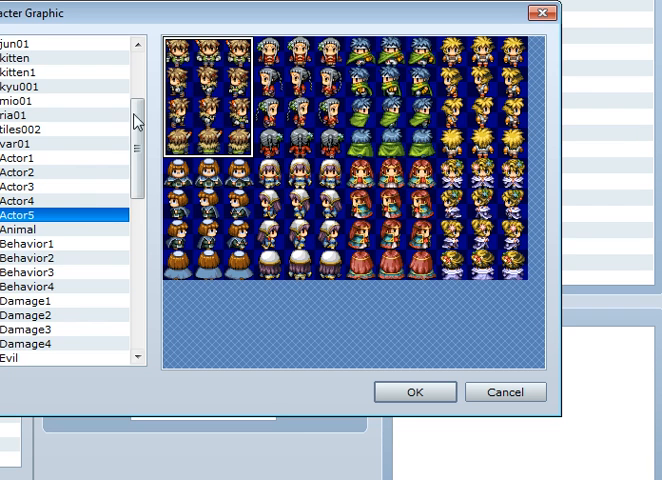
Step: Assign the crow block from character template as the character graphic
left_click(70, 88)
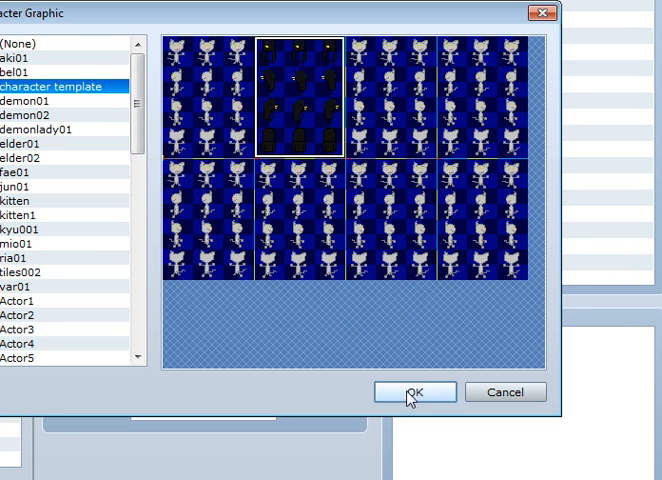
left_click(408, 392)
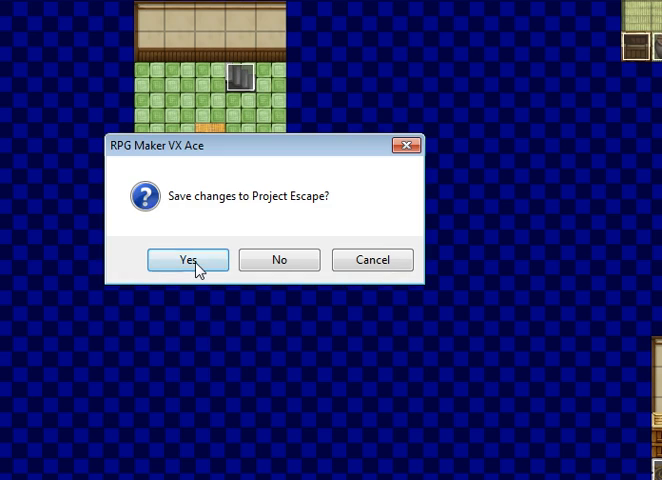
Step: Save changes to Project Escape so the playtest launches
left_click(188, 260)
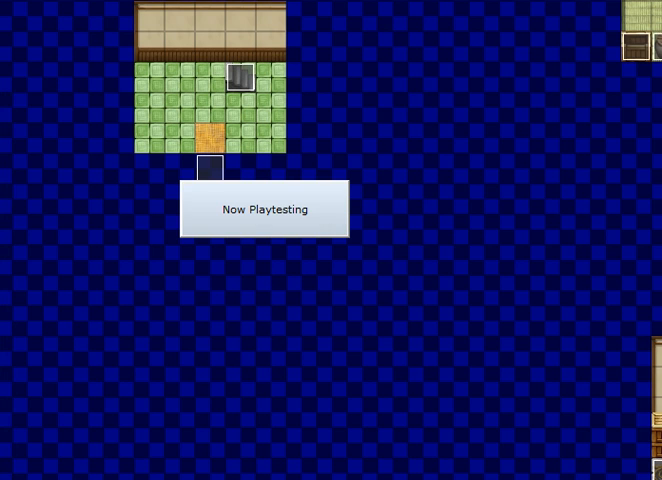
mouse_move(452, 150)
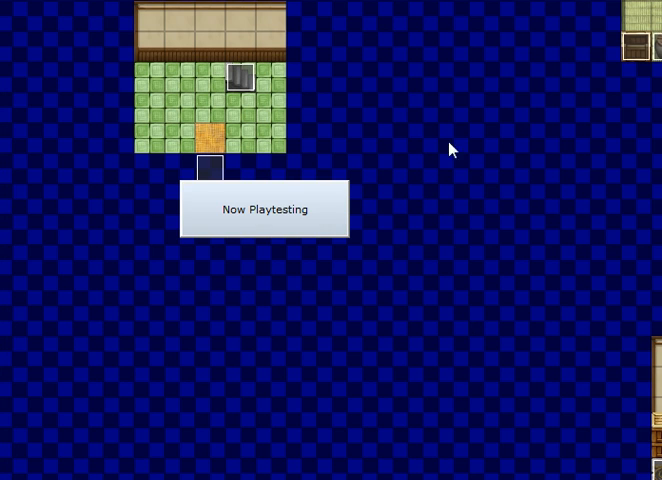
mouse_move(466, 24)
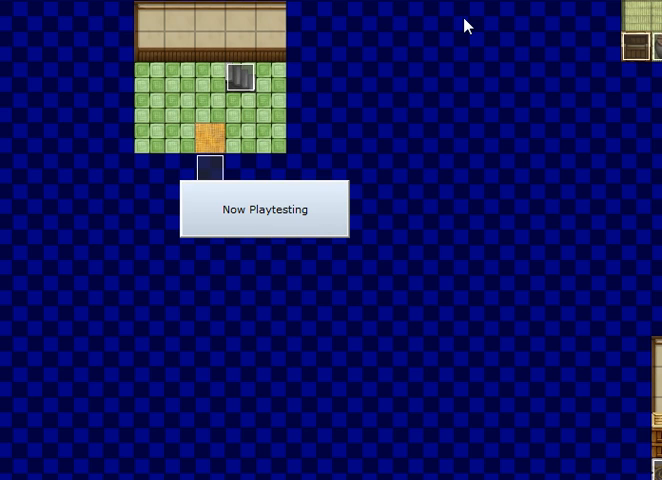
mouse_move(584, 440)
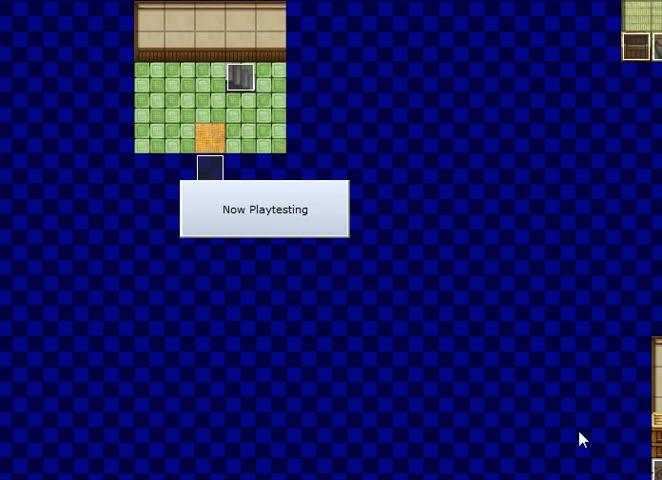
mouse_move(584, 438)
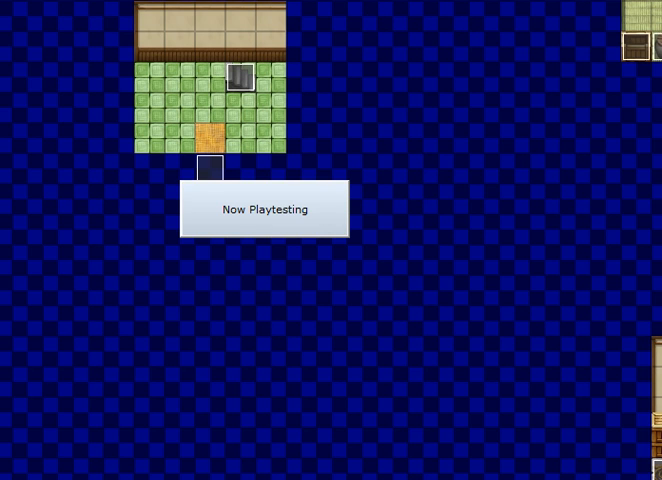